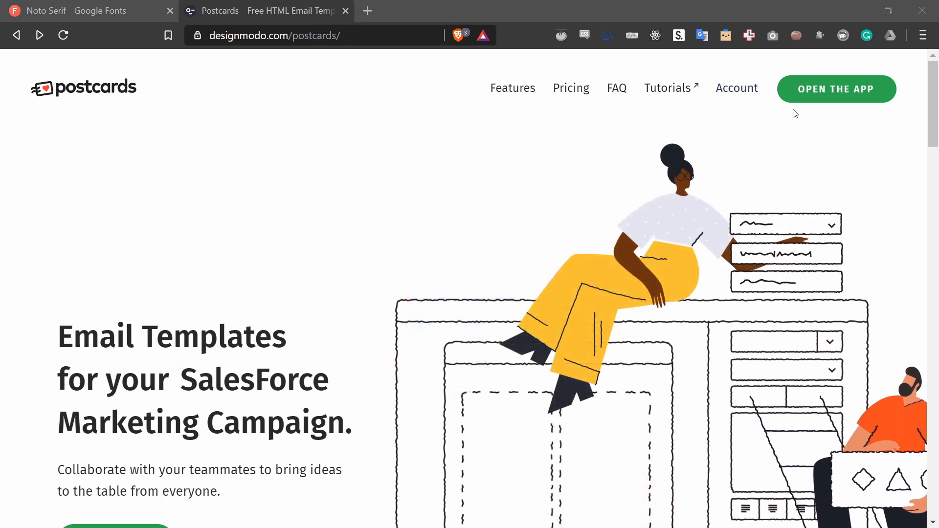
{"action": "mouse_move", "coordinate": [836, 89]}
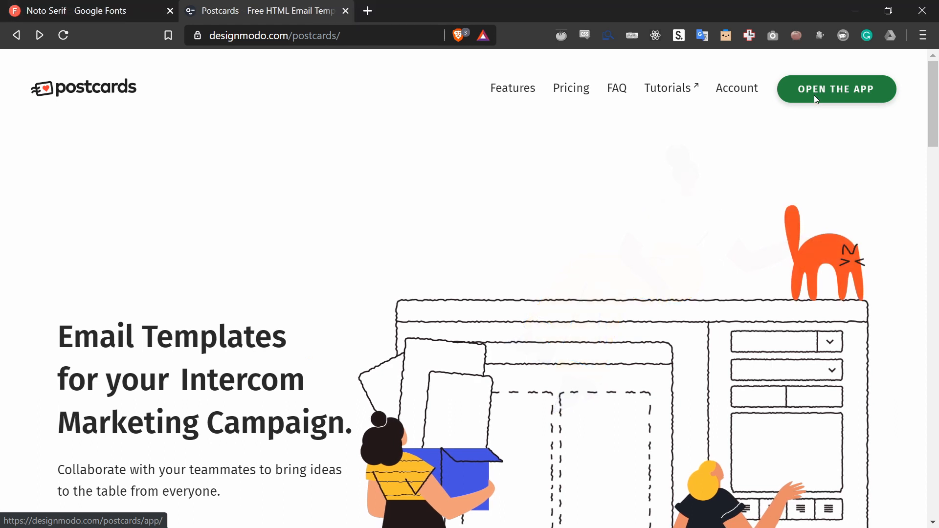
Step: Launch the Postcards email editor from the landing page's OPEN THE APP button
{"action": "left_click", "coordinate": [835, 89]}
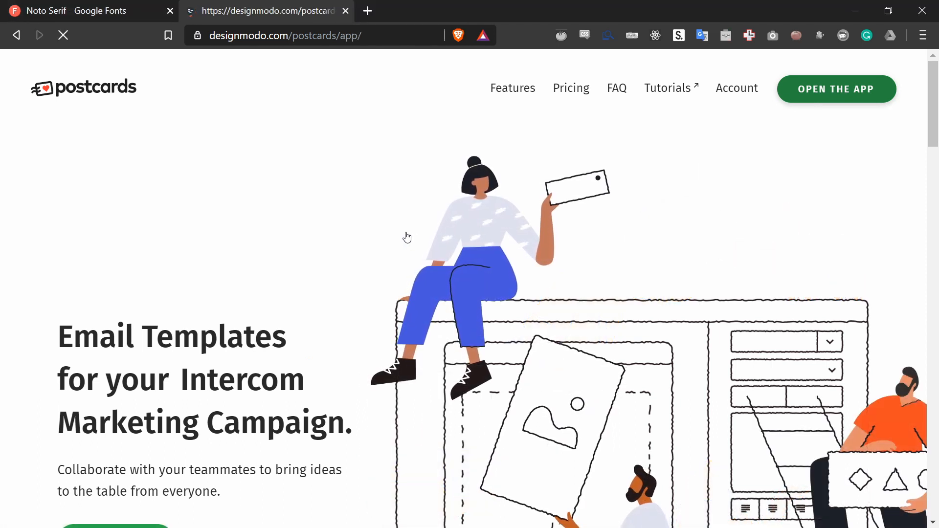
{"action": "left_click", "coordinate": [836, 89]}
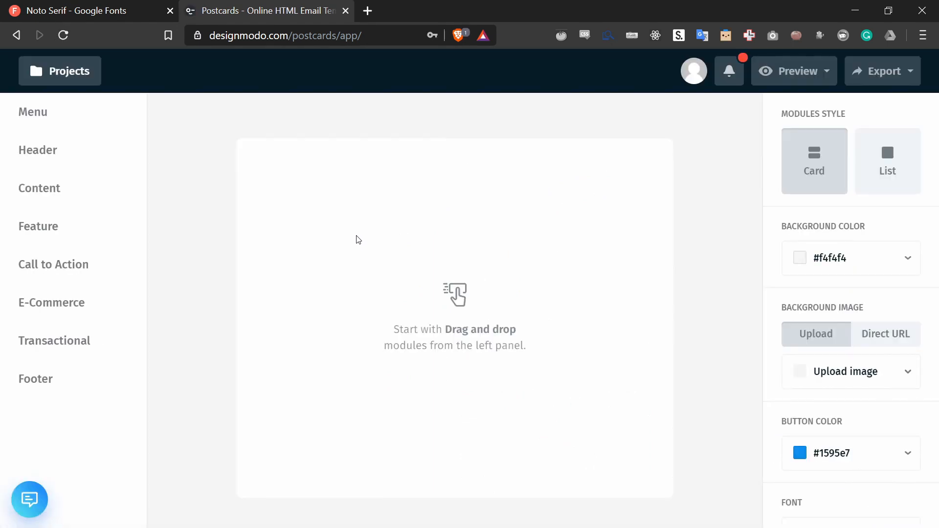
{"action": "mouse_move", "coordinate": [304, 198]}
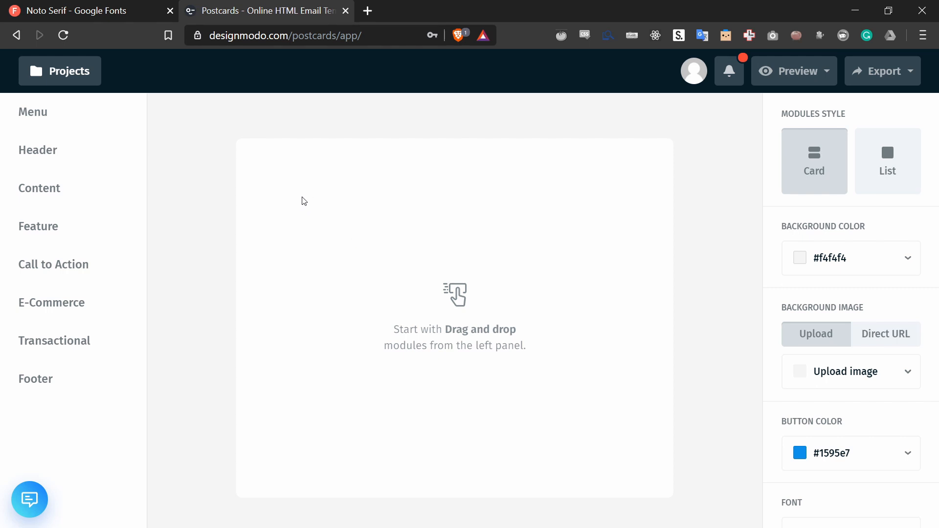
{"action": "mouse_move", "coordinate": [189, 150]}
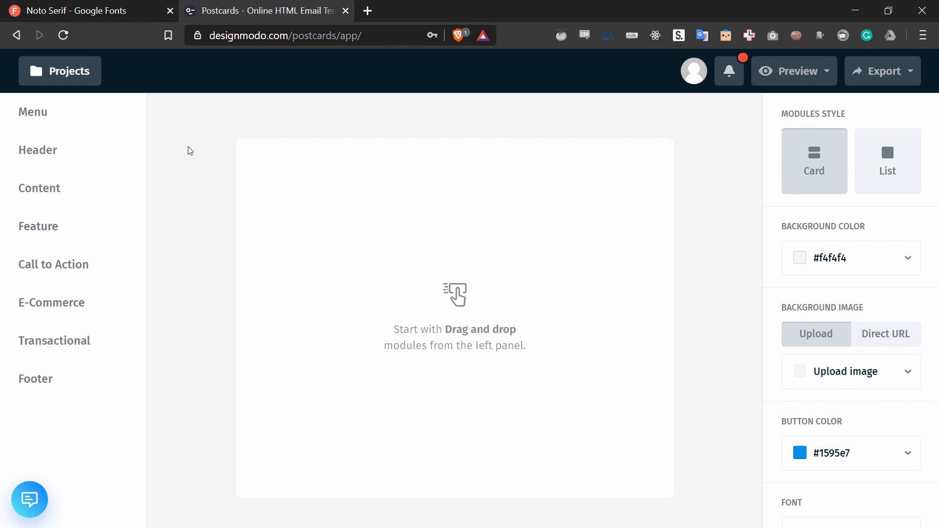
Step: Place Menu 1 on the canvas and create the project named 'Change Font'
{"action": "left_click", "coordinate": [40, 188]}
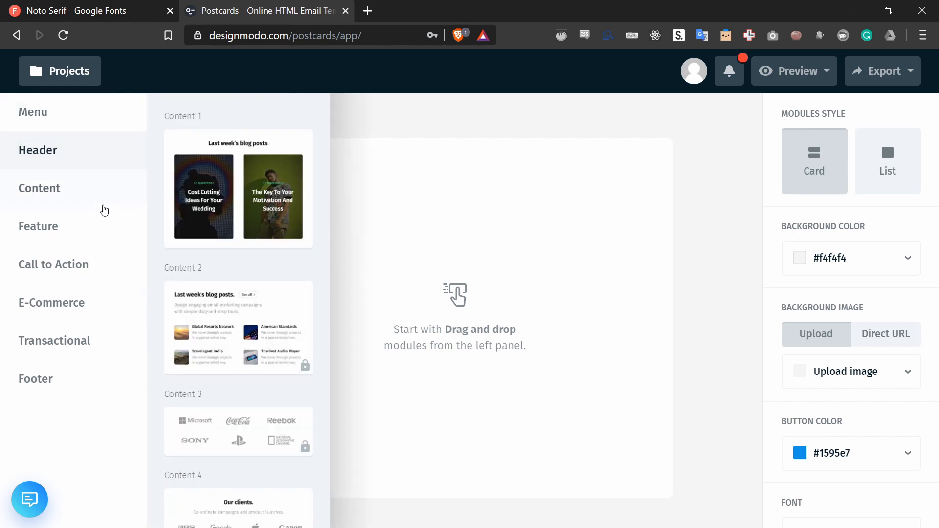
{"action": "left_click", "coordinate": [35, 379]}
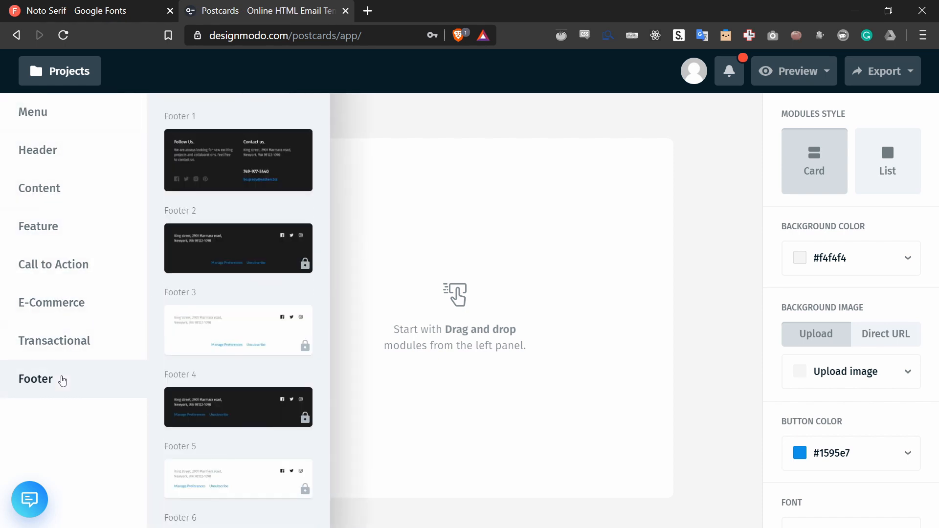
{"action": "left_click", "coordinate": [33, 112]}
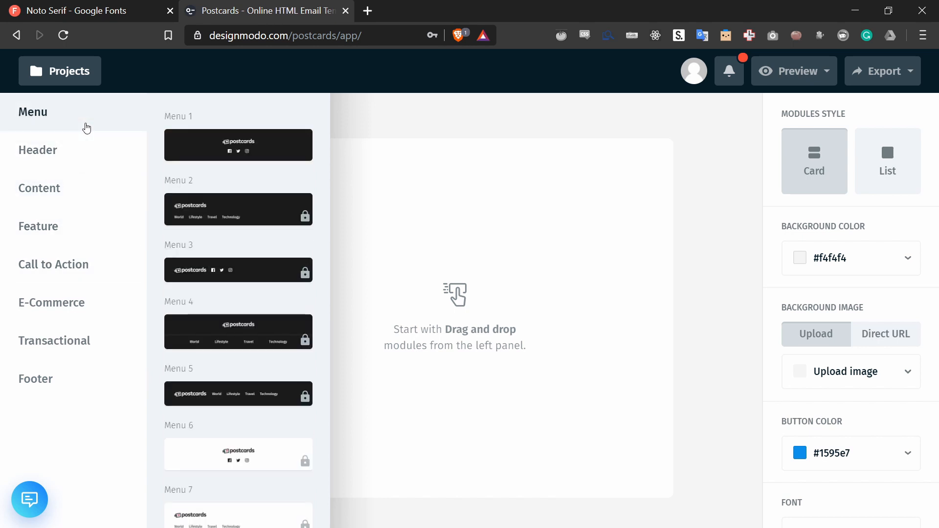
{"action": "mouse_move", "coordinate": [232, 149]}
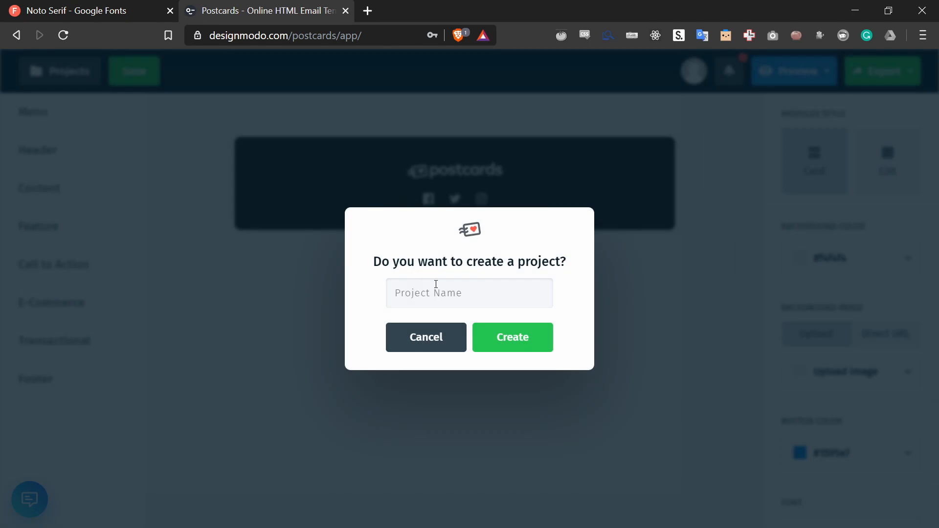
{"action": "type", "text": "Change Font"}
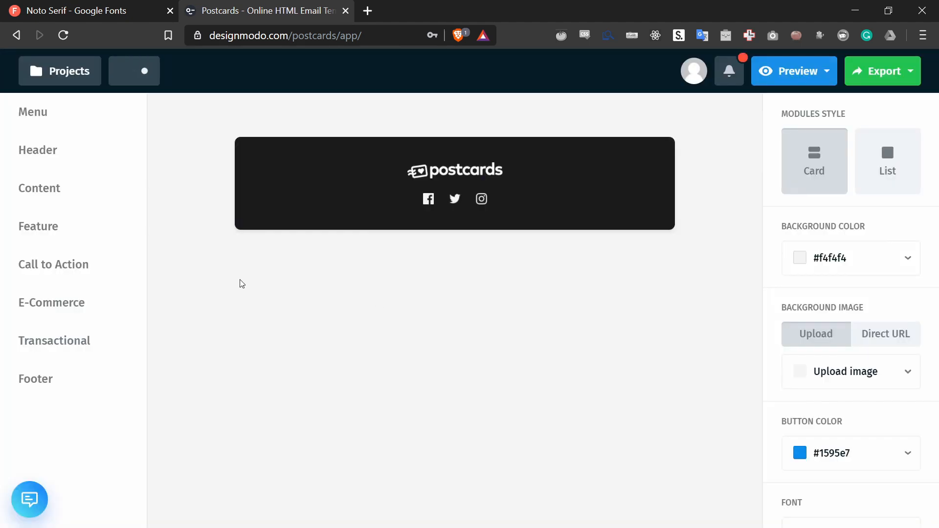
Step: Stack Header, Content 1 and Footer 1 modules beneath the menu and review the layout
{"action": "left_click", "coordinate": [38, 150]}
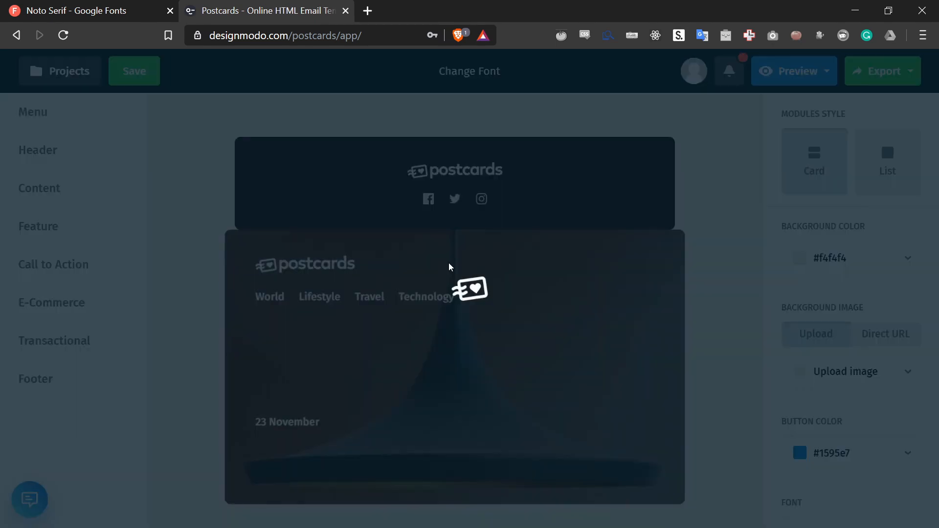
{"action": "left_click", "coordinate": [39, 187]}
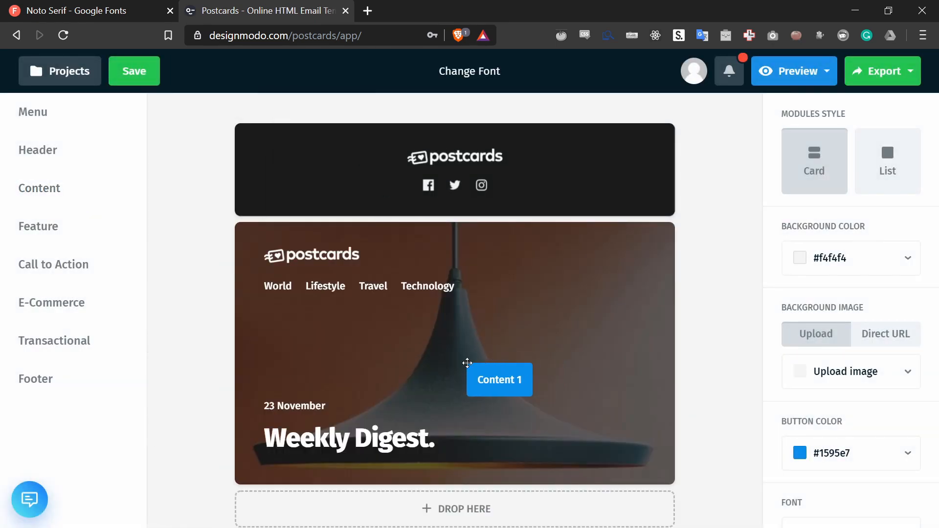
{"action": "scroll", "scroll_direction": "down", "scroll_amount": 3}
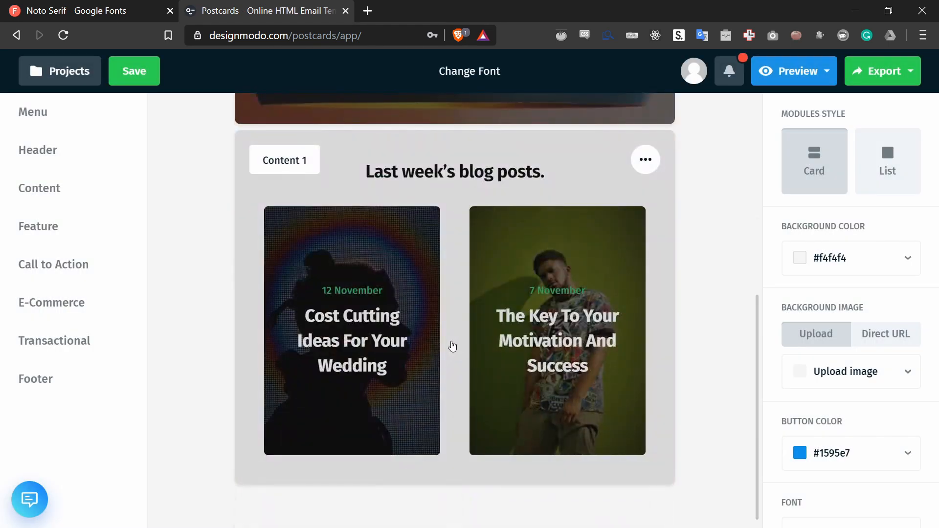
{"action": "left_click", "coordinate": [35, 378]}
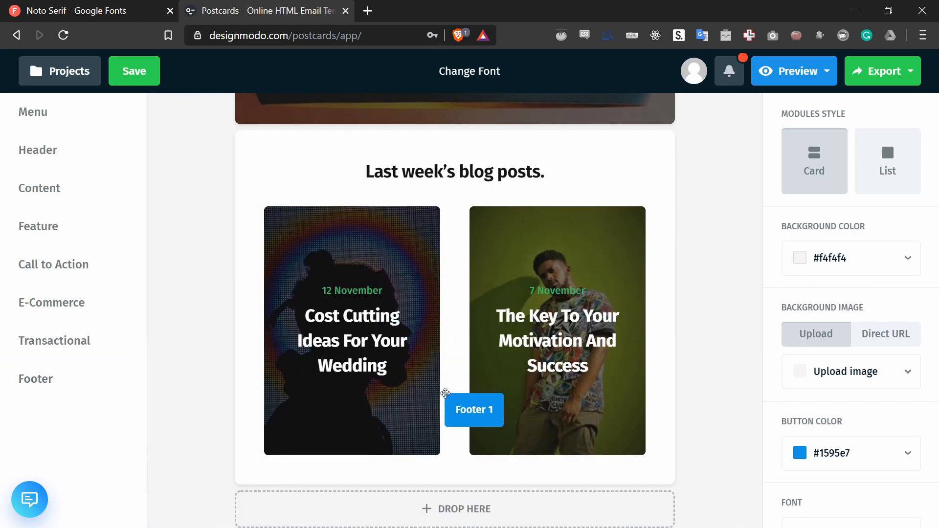
{"action": "scroll", "scroll_direction": "down", "scroll_amount": 3}
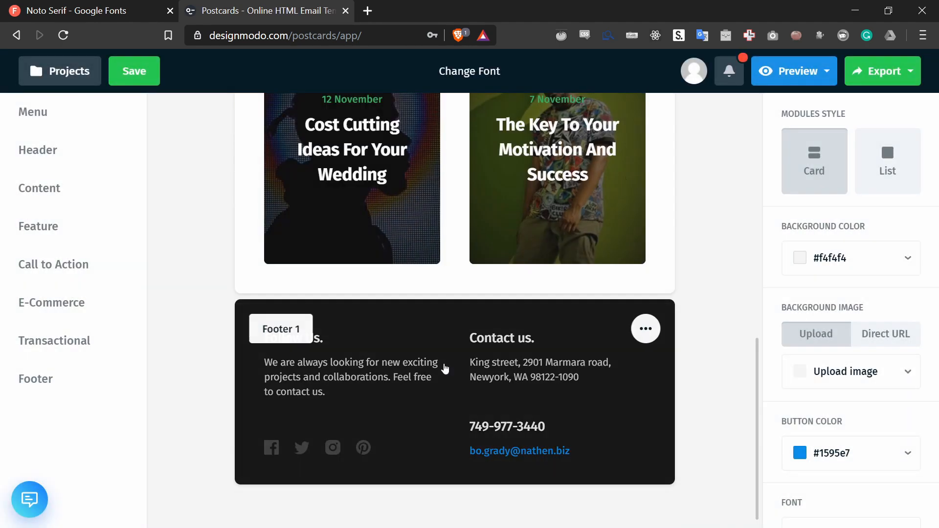
{"action": "scroll", "scroll_direction": "up", "scroll_amount": 3}
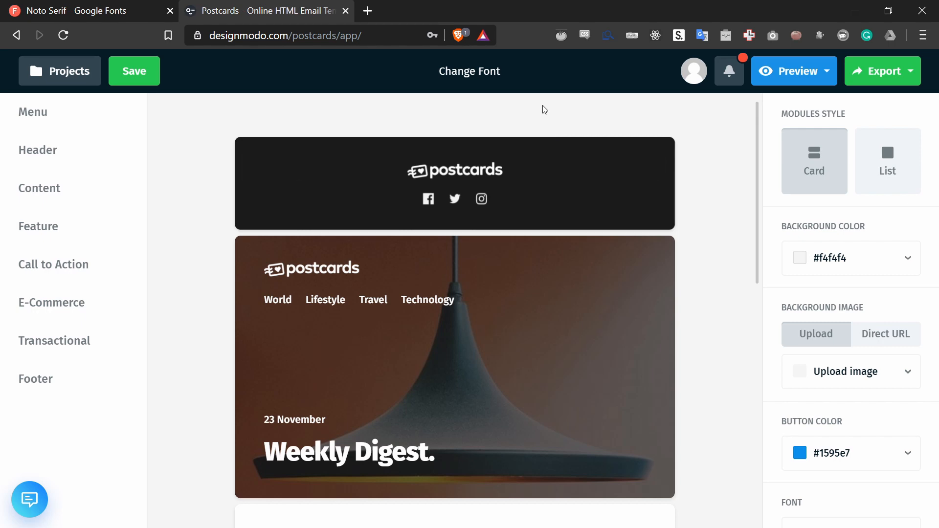
{"action": "mouse_move", "coordinate": [491, 126]}
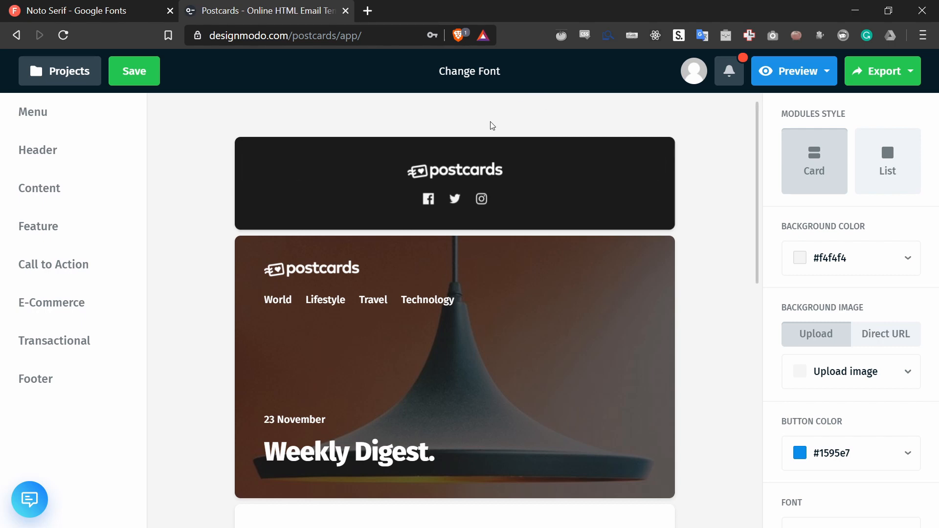
{"action": "mouse_move", "coordinate": [214, 176]}
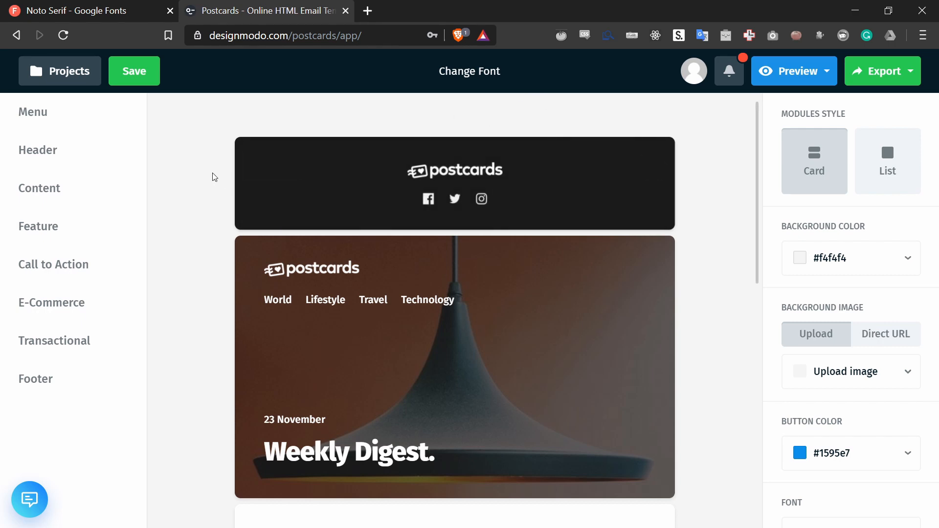
{"action": "scroll", "scroll_direction": "down", "scroll_amount": 3}
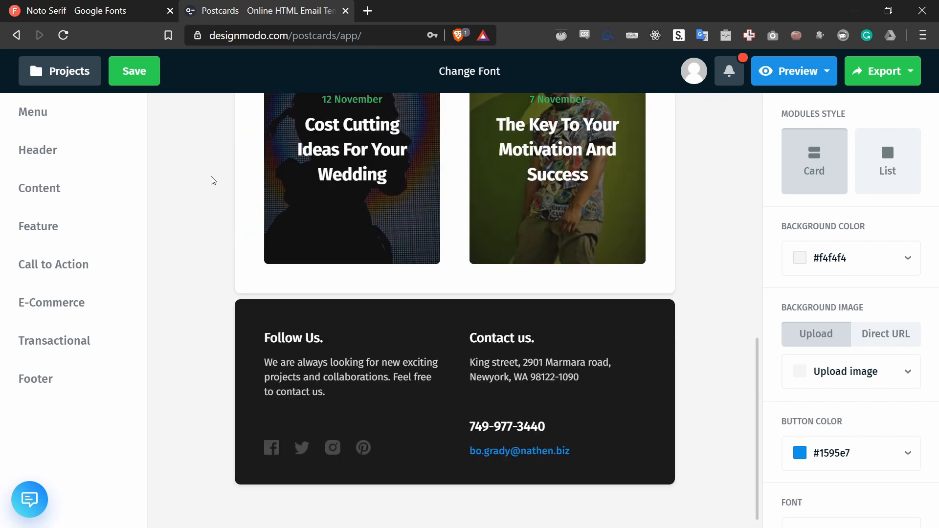
{"action": "scroll", "scroll_direction": "up", "scroll_amount": 3}
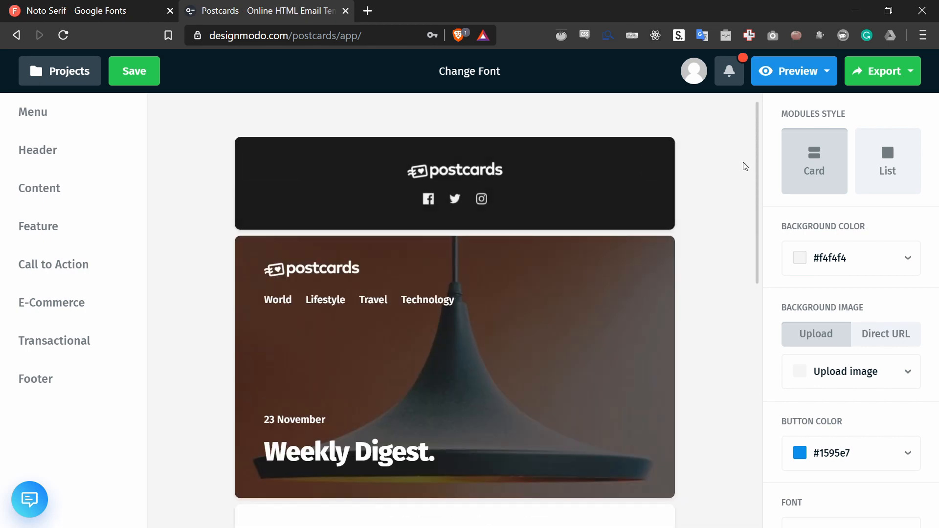
{"action": "mouse_move", "coordinate": [875, 108]}
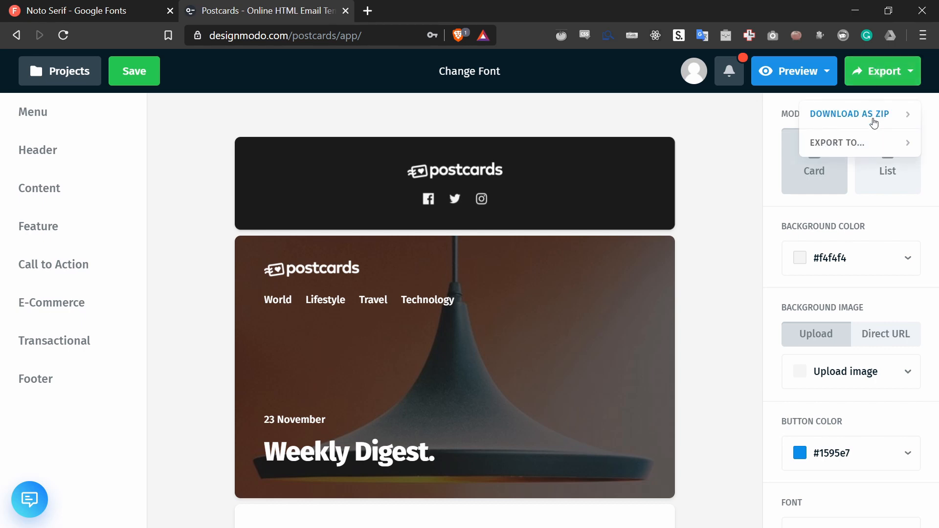
Step: Export the template via Download ZIP and save the archive to the Desktop
{"action": "left_click", "coordinate": [849, 114]}
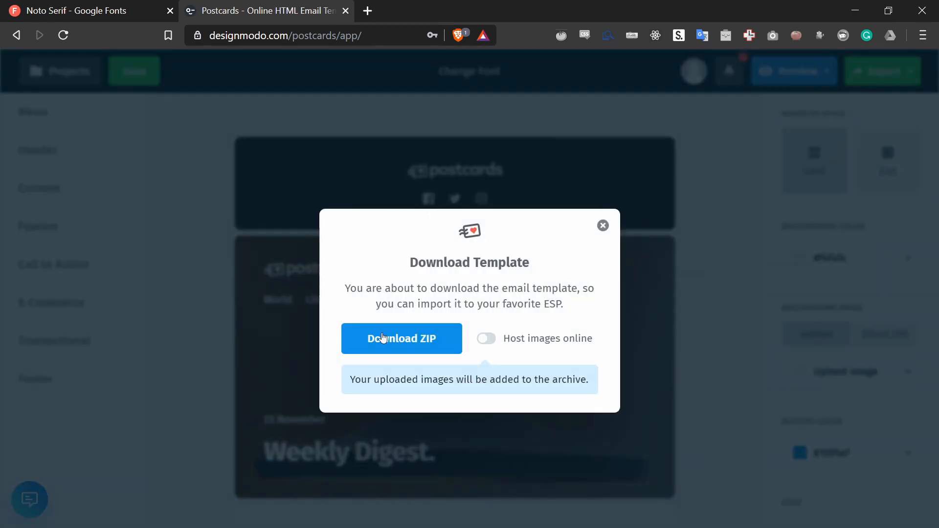
{"action": "left_click", "coordinate": [402, 339]}
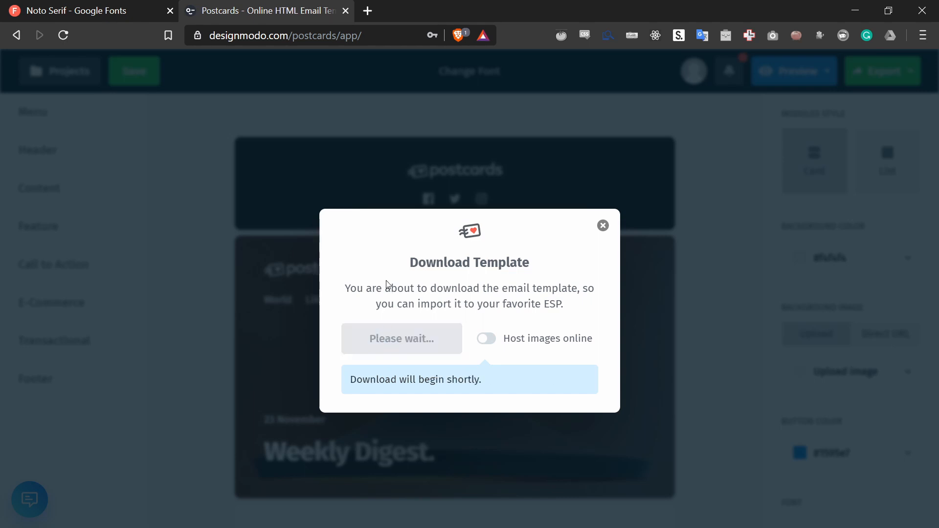
{"action": "left_click", "coordinate": [603, 225]}
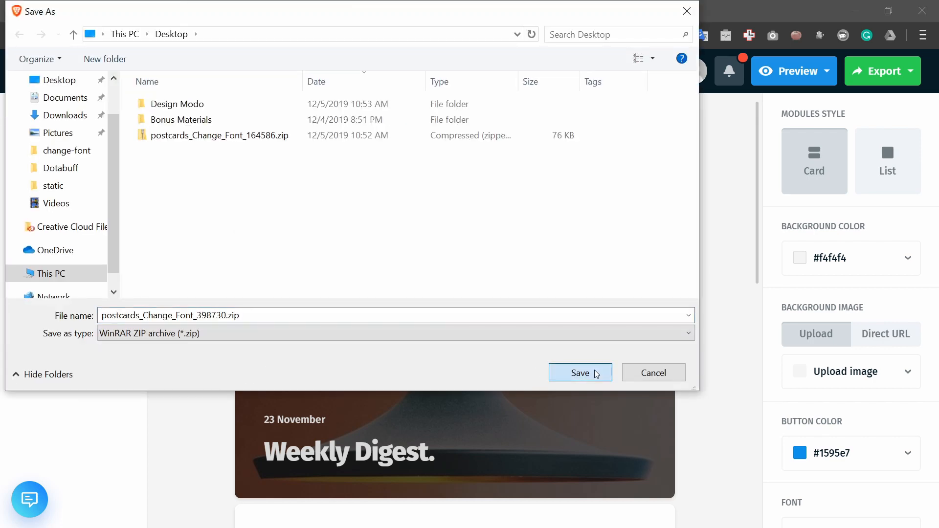
{"action": "left_click", "coordinate": [579, 373]}
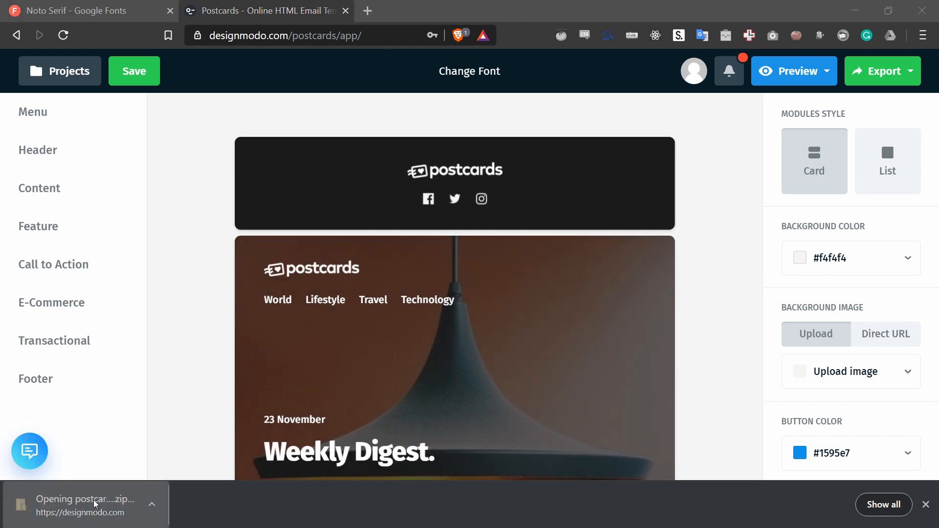
Step: Open the downloaded Change Font ZIP from the browser's download bar
{"action": "left_click", "coordinate": [86, 504]}
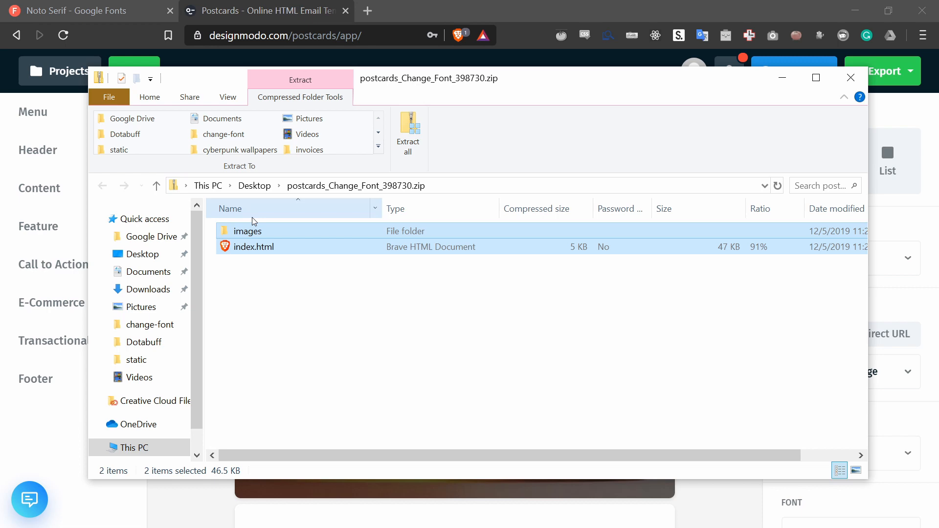
{"action": "mouse_move", "coordinate": [248, 253]}
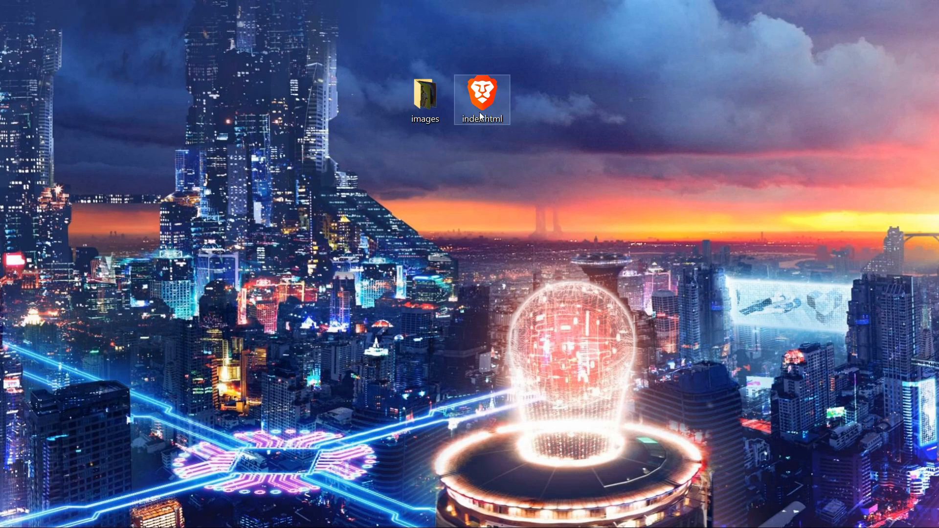
Step: Open the Desktop index.html in Brave and scroll through the rendered email
{"action": "double_click", "coordinate": [482, 97]}
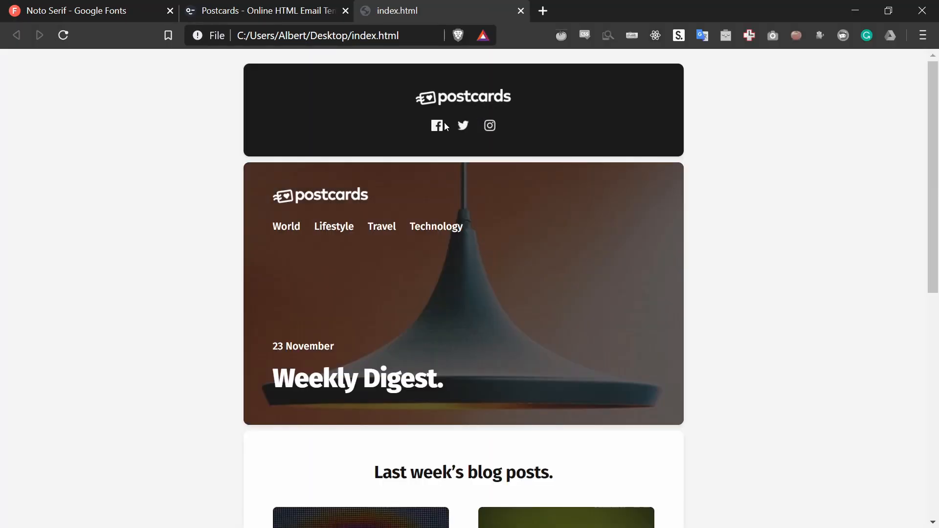
{"action": "scroll", "scroll_direction": "down", "scroll_amount": 3}
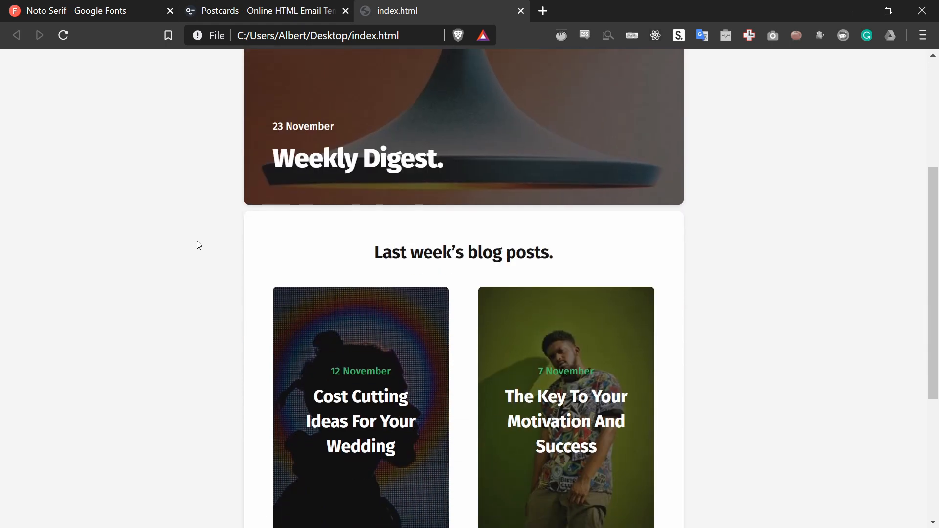
{"action": "scroll", "scroll_direction": "down", "scroll_amount": 3}
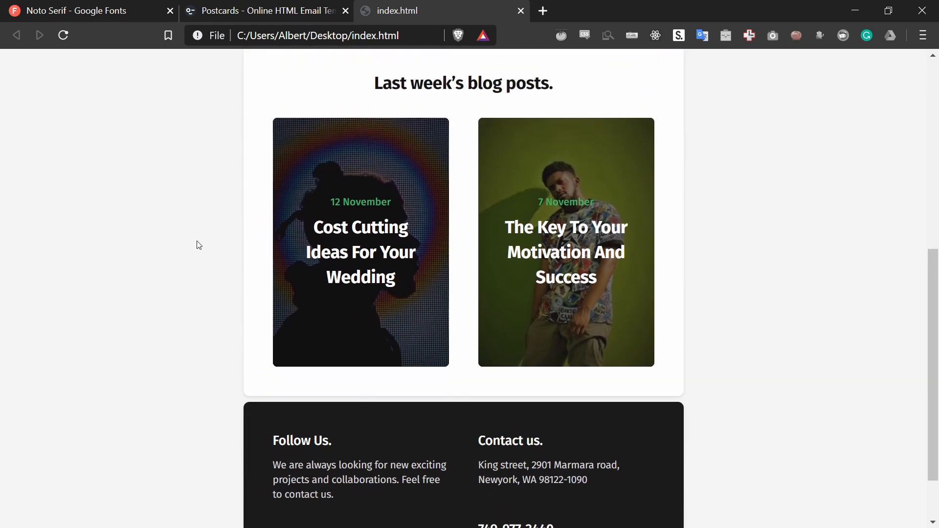
{"action": "left_click", "coordinate": [266, 11]}
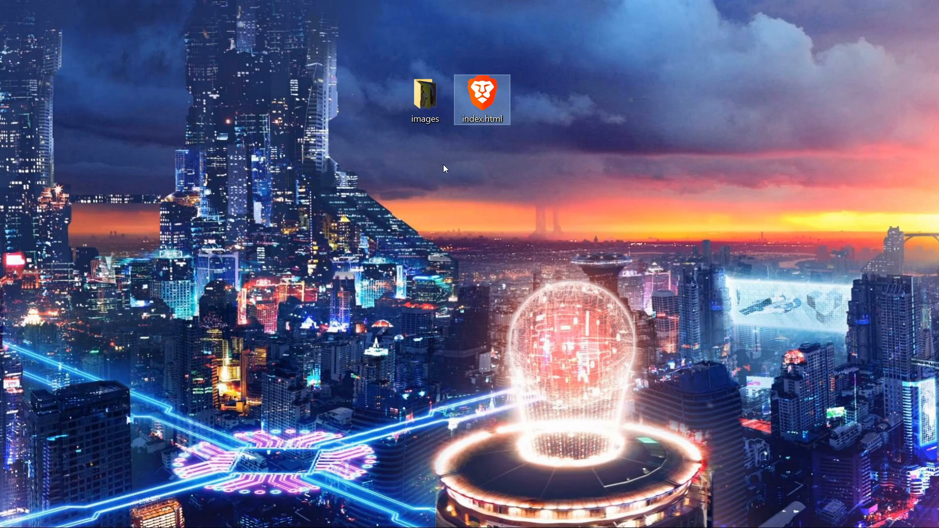
Step: Open index.html via Edit with Notepad++, close the duplicate tab, and return to the top
{"action": "right_click", "coordinate": [481, 100]}
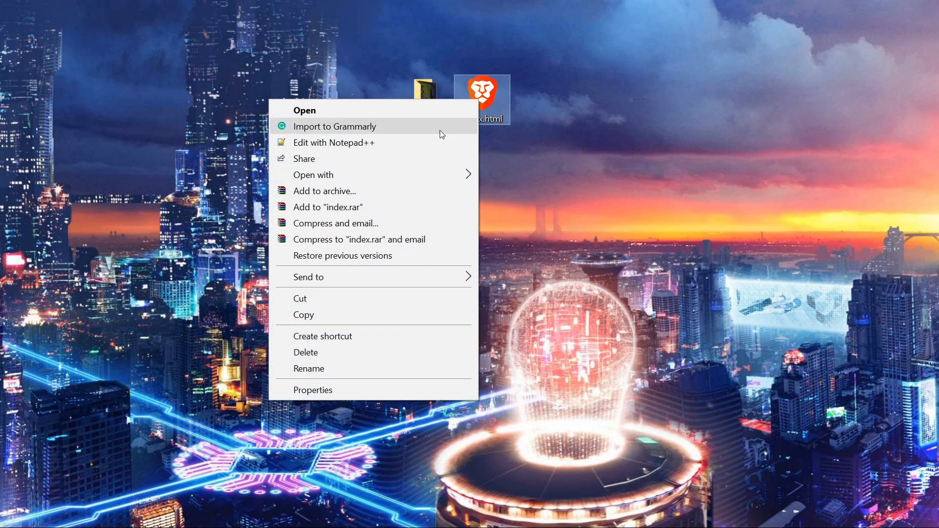
{"action": "mouse_move", "coordinate": [441, 148]}
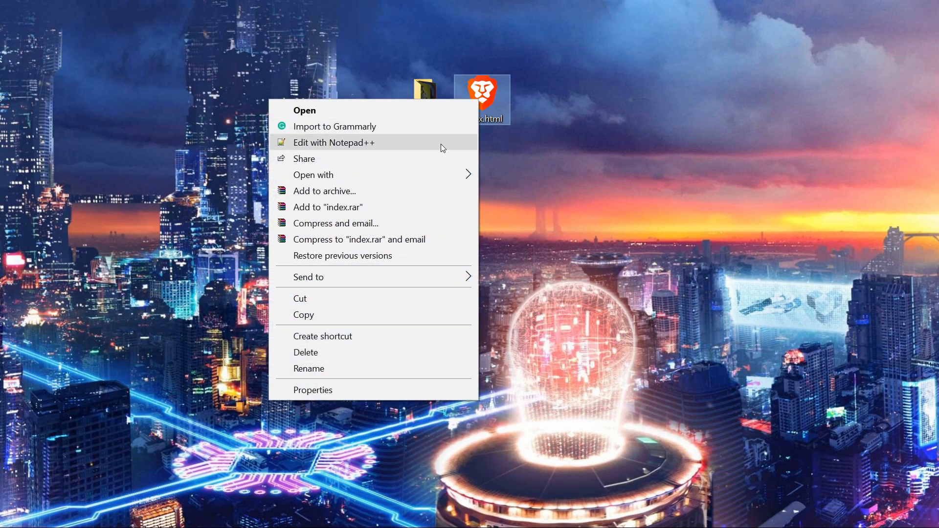
{"action": "left_click", "coordinate": [334, 142]}
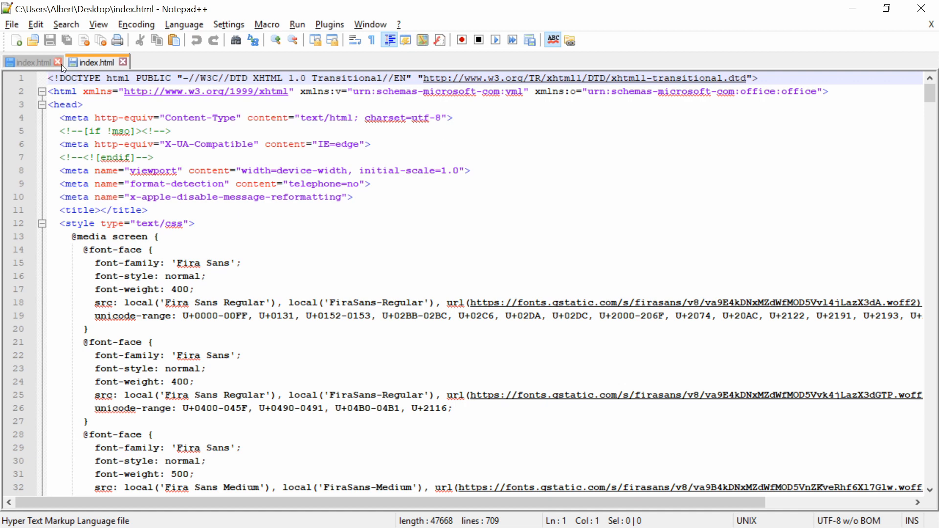
{"action": "left_click", "coordinate": [122, 62]}
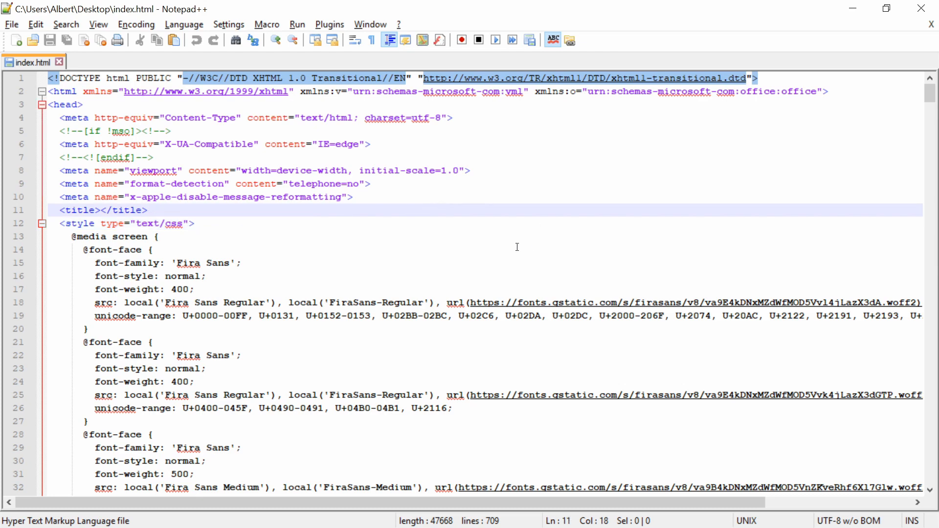
{"action": "mouse_move", "coordinate": [459, 211]}
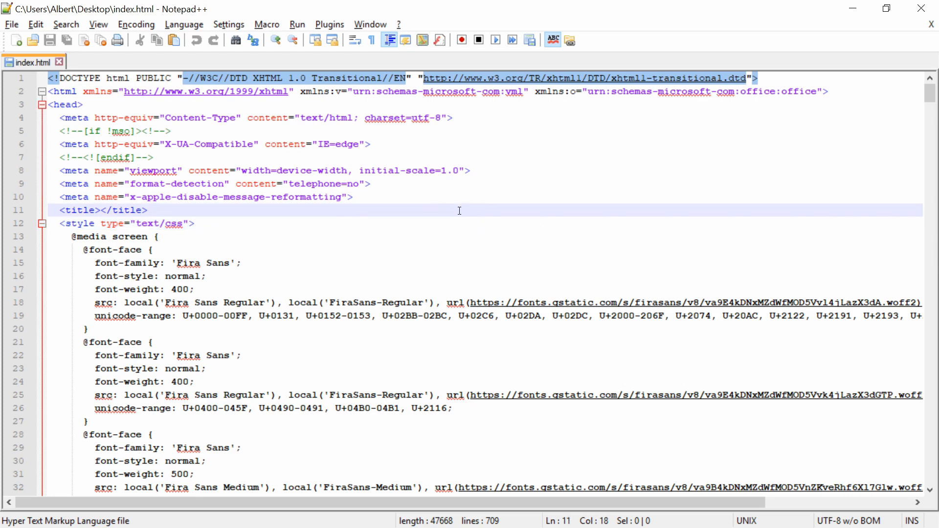
{"action": "scroll", "scroll_direction": "down", "scroll_amount": 3}
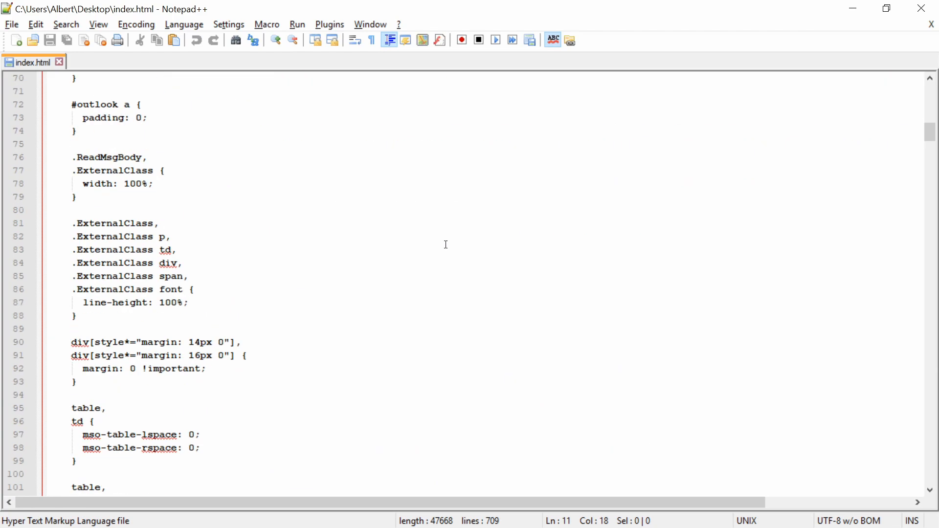
{"action": "scroll", "scroll_direction": "down", "scroll_amount": 3}
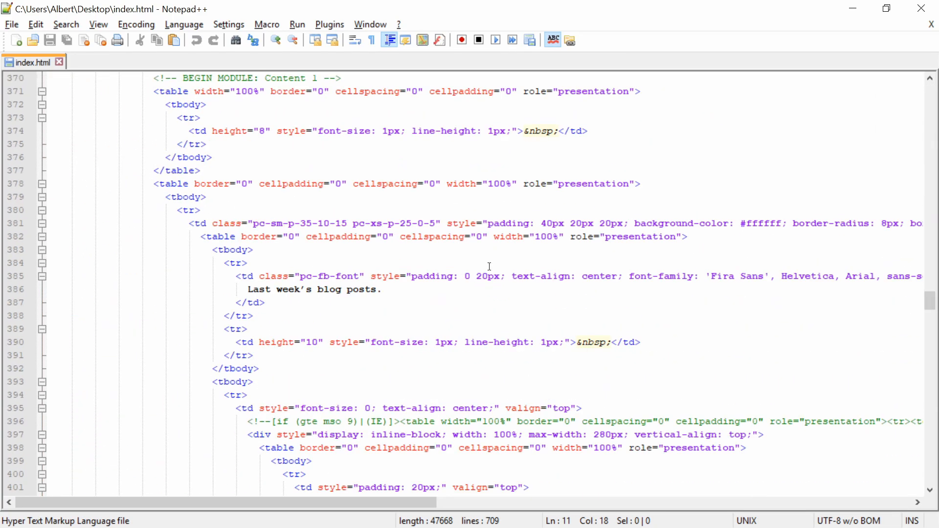
{"action": "key", "text": "ctrl+Home"}
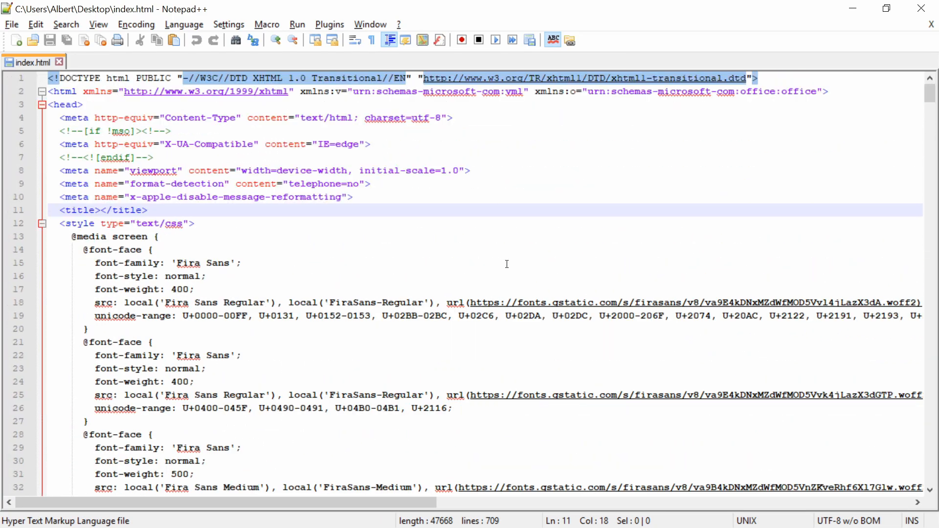
{"action": "mouse_move", "coordinate": [487, 216]}
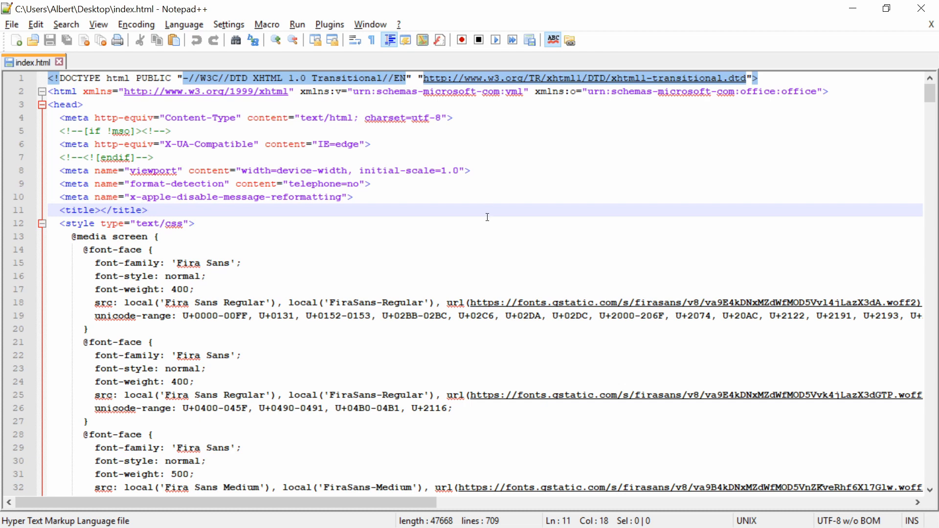
{"action": "mouse_move", "coordinate": [494, 211]}
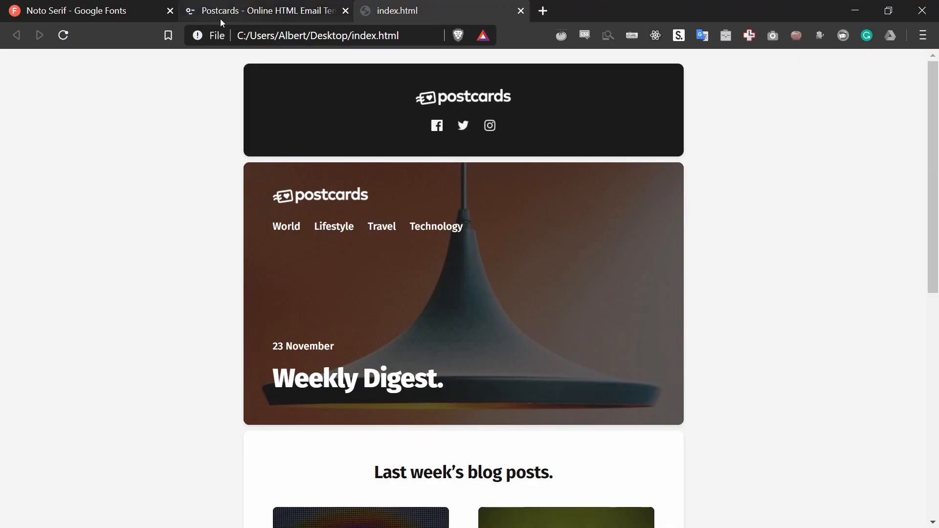
Step: Switch to the 'Noto Serif - Google Fonts' browser tab
{"action": "left_click", "coordinate": [78, 10]}
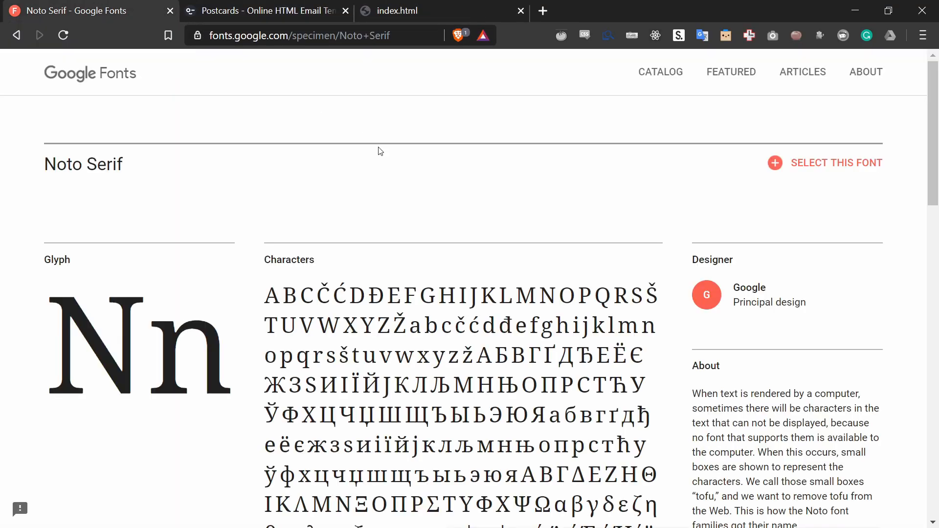
{"action": "mouse_move", "coordinate": [135, 181]}
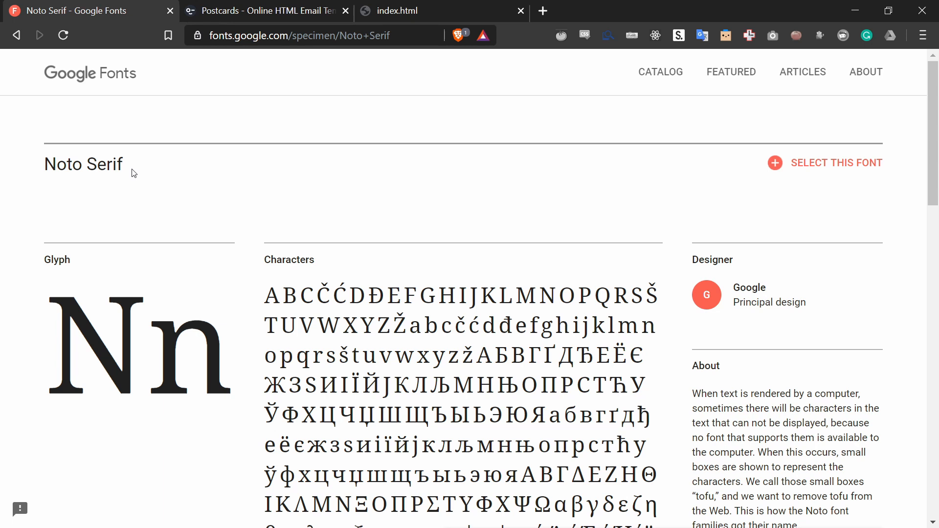
{"action": "mouse_move", "coordinate": [432, 190]}
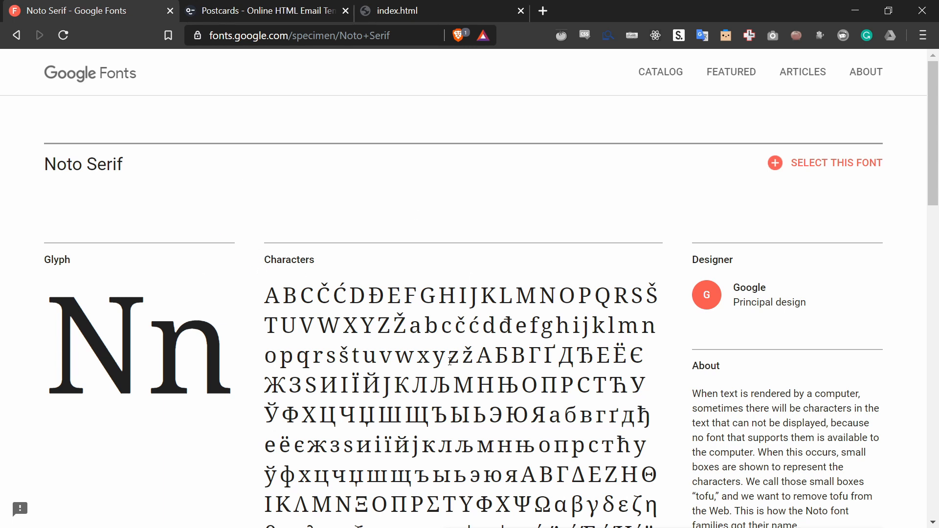
{"action": "mouse_move", "coordinate": [529, 197]}
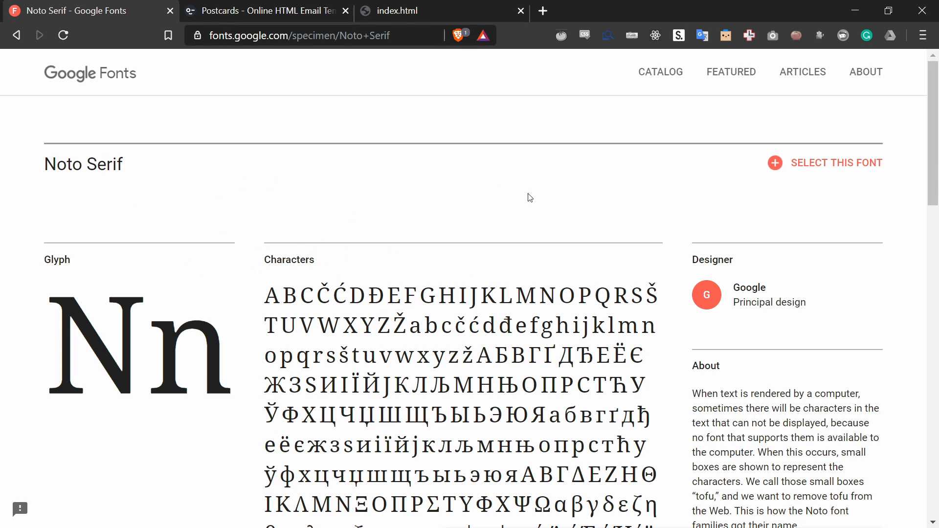
{"action": "mouse_move", "coordinate": [732, 194]}
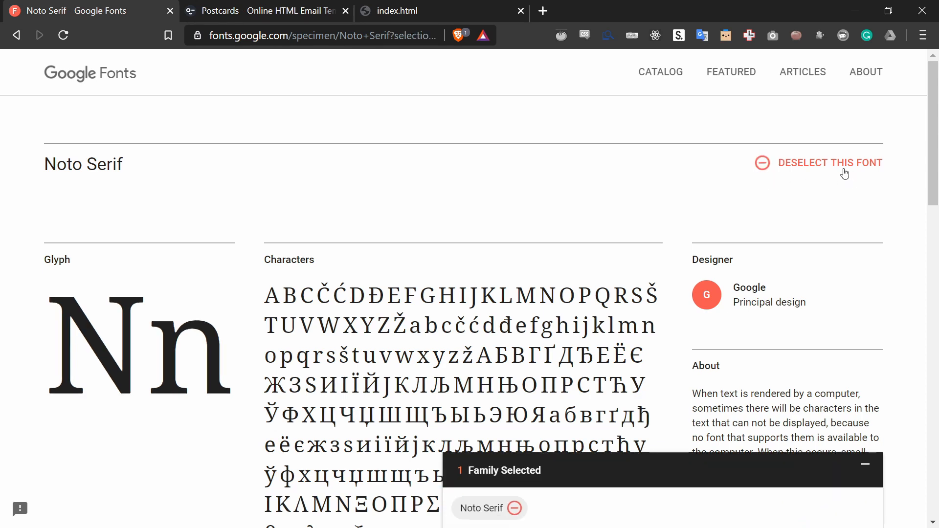
Step: Select Noto Serif, add the bold 700 weight, and view the embed link code
{"action": "left_click", "coordinate": [865, 466]}
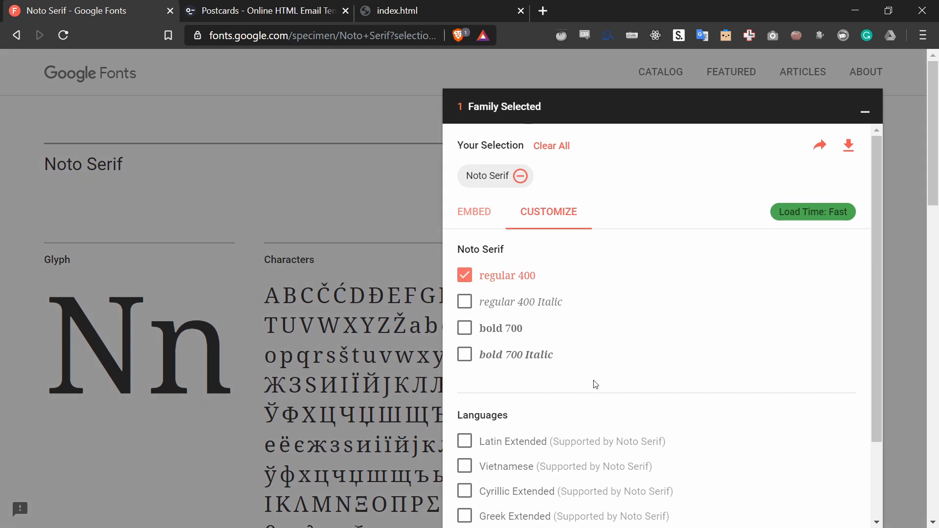
{"action": "left_click", "coordinate": [474, 212]}
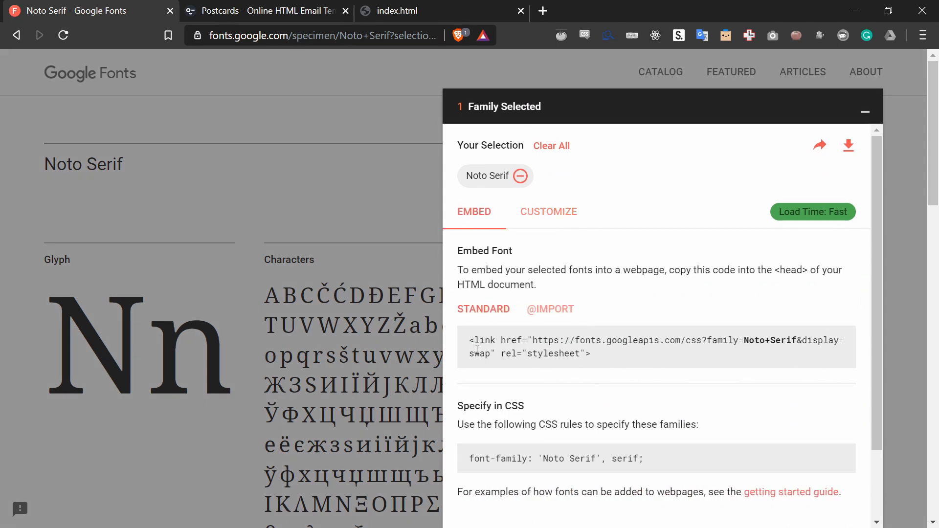
{"action": "mouse_move", "coordinate": [538, 219]}
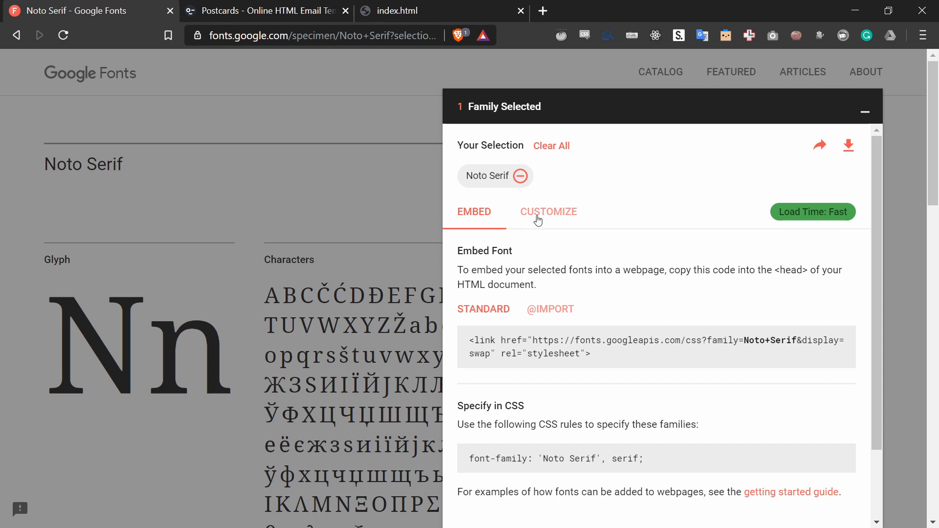
{"action": "left_click", "coordinate": [547, 211]}
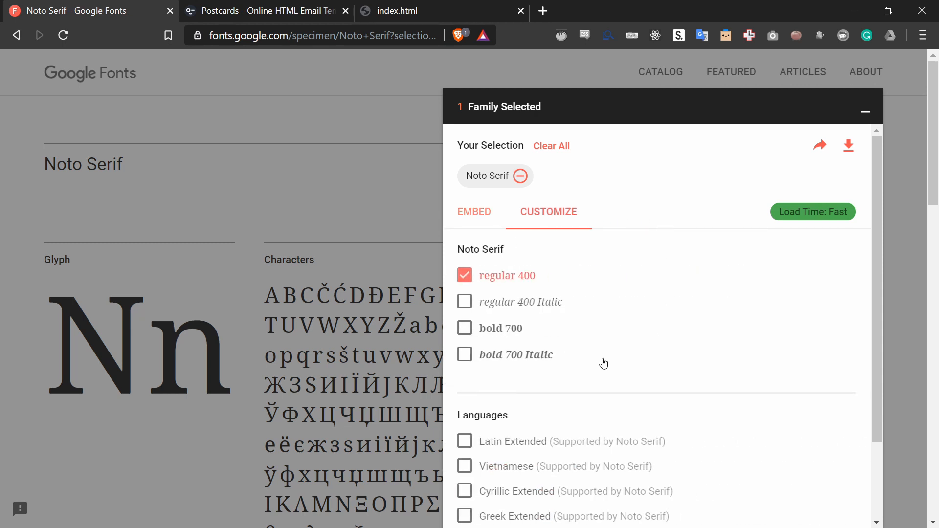
{"action": "mouse_move", "coordinate": [508, 336]}
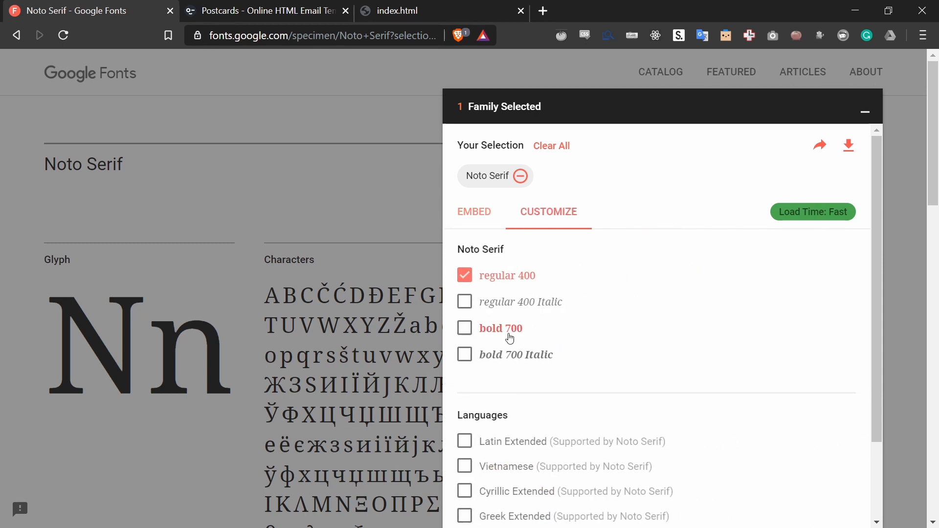
{"action": "left_click", "coordinate": [465, 329]}
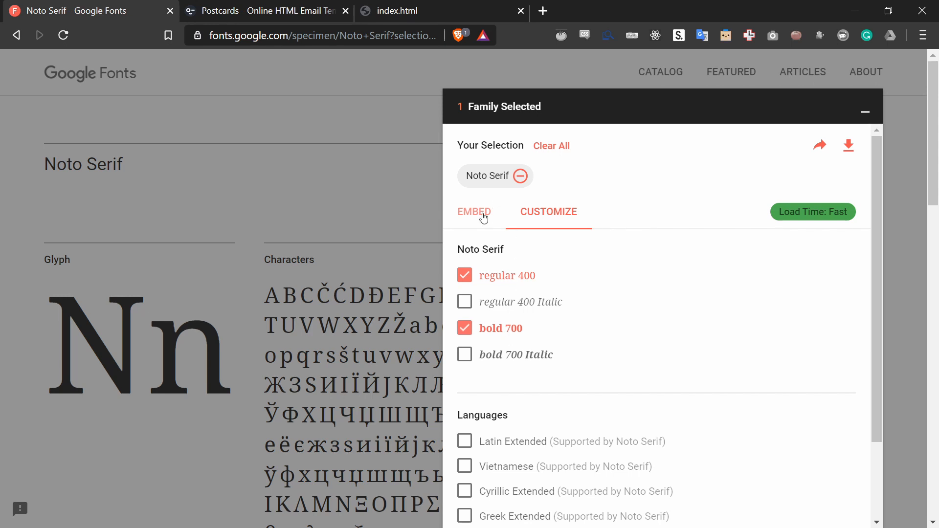
{"action": "left_click", "coordinate": [474, 211]}
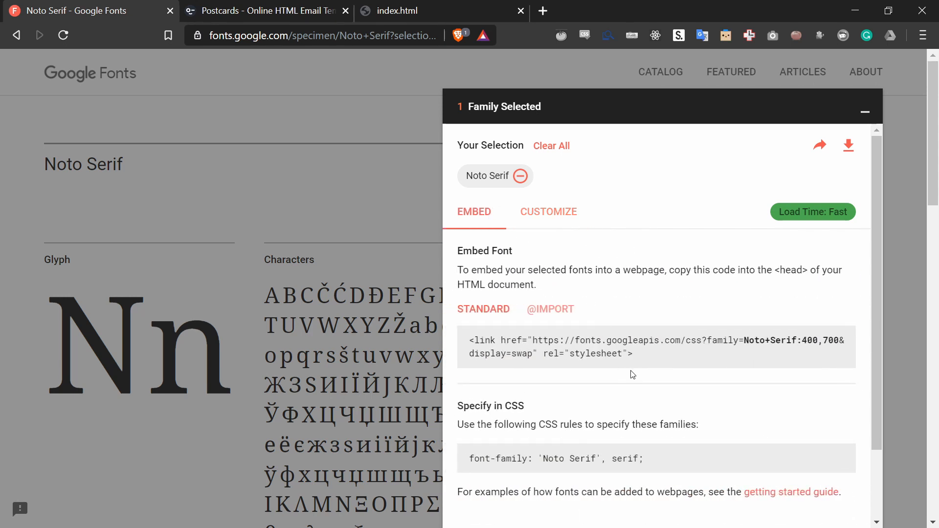
{"action": "mouse_move", "coordinate": [509, 246]}
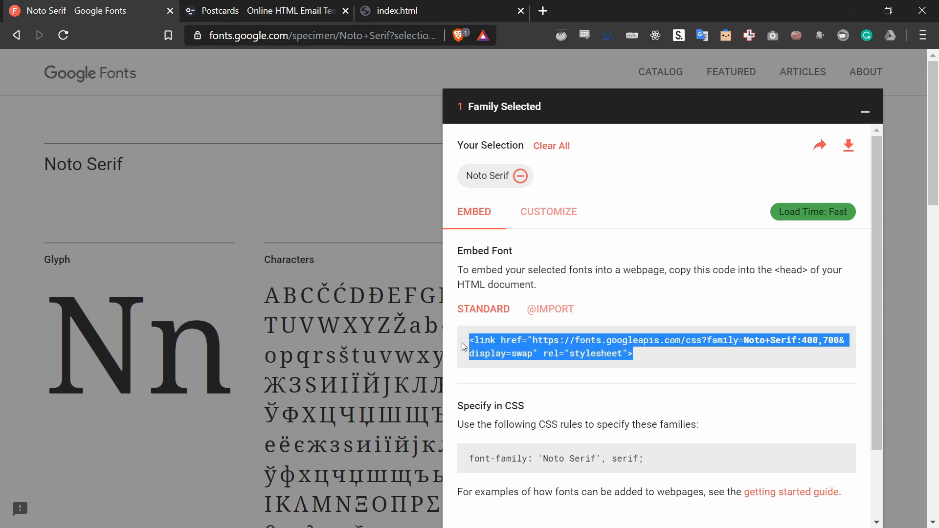
{"action": "mouse_move", "coordinate": [507, 378]}
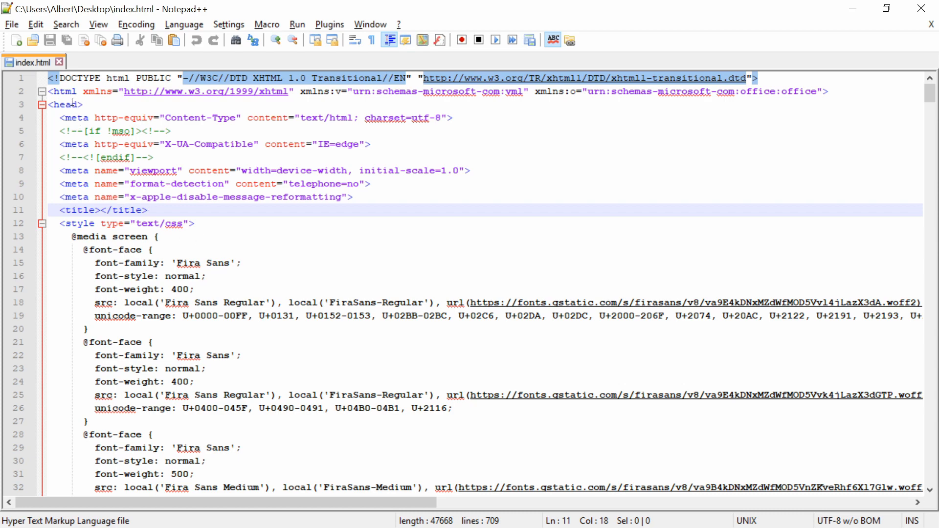
Step: Insert a Noto+Serif:400,700 Google Fonts stylesheet link on a new line after the title
{"action": "scroll", "scroll_direction": "down", "scroll_amount": 3}
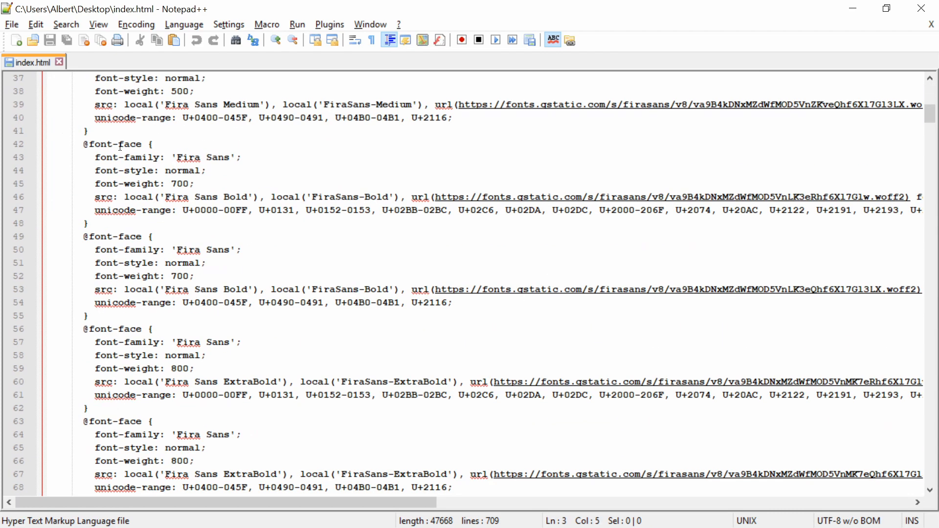
{"action": "scroll", "scroll_direction": "down", "scroll_amount": 3}
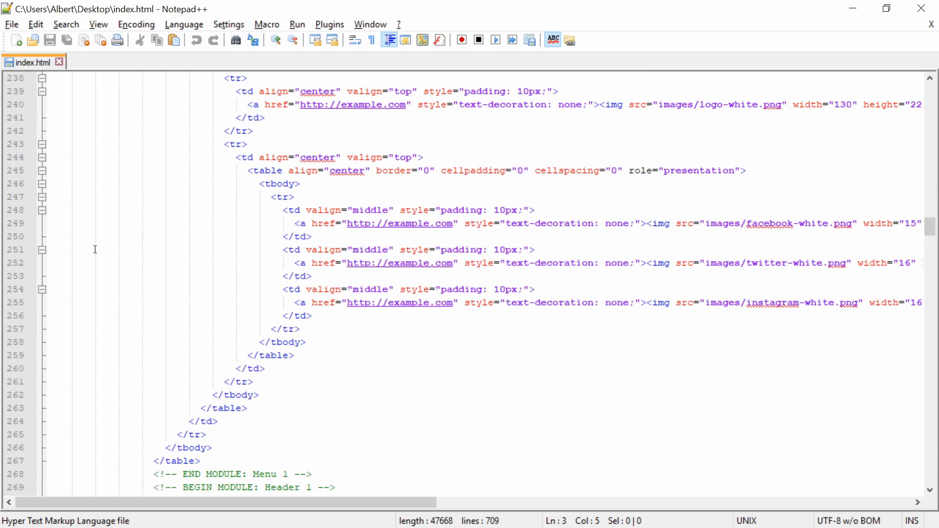
{"action": "scroll", "scroll_direction": "up", "scroll_amount": 3}
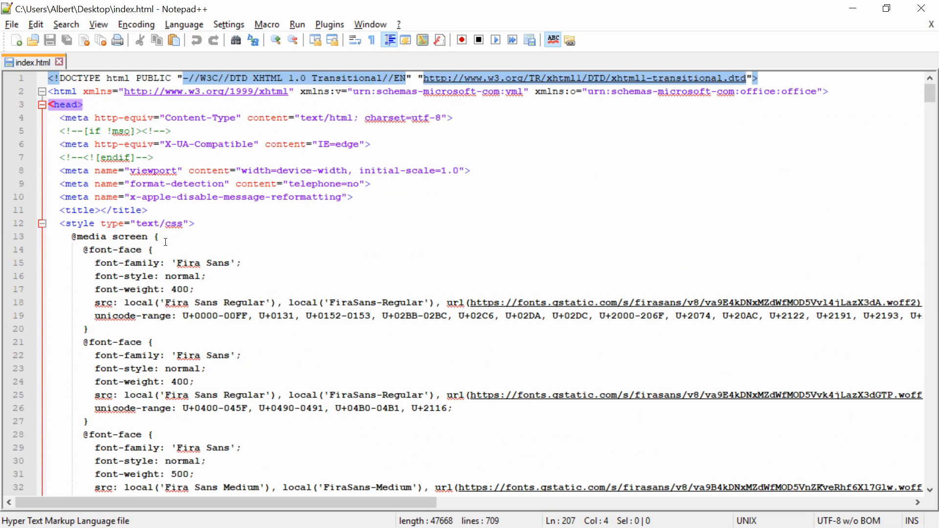
{"action": "left_click", "coordinate": [147, 211]}
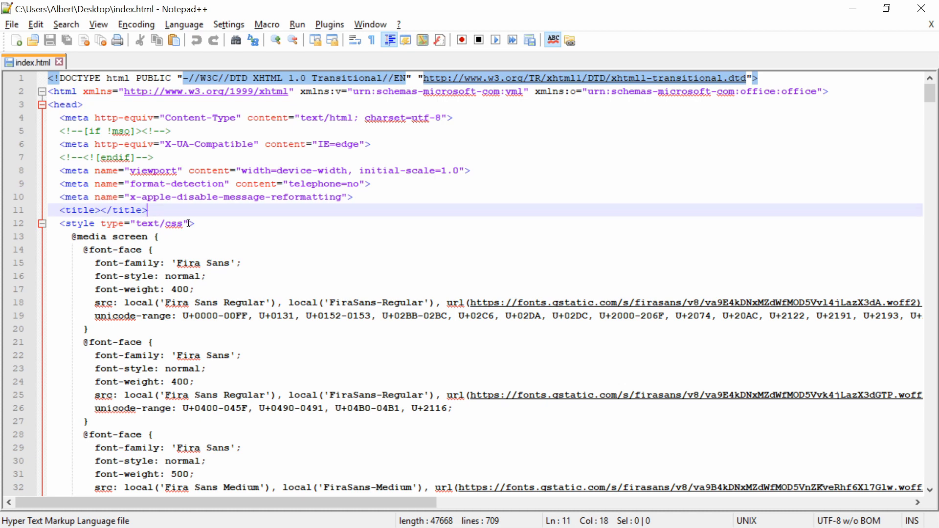
{"action": "key", "text": "Enter"}
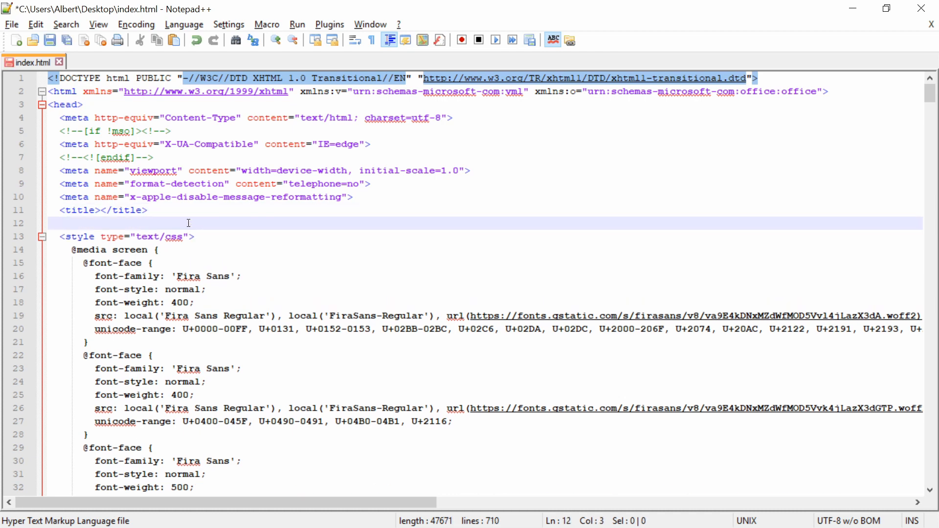
{"action": "type", "text": "<link href=\"https://fonts.googleapis.com/css?family=Noto+Serif:400,700&display=swap\" rel=\"stylesheet\">"}
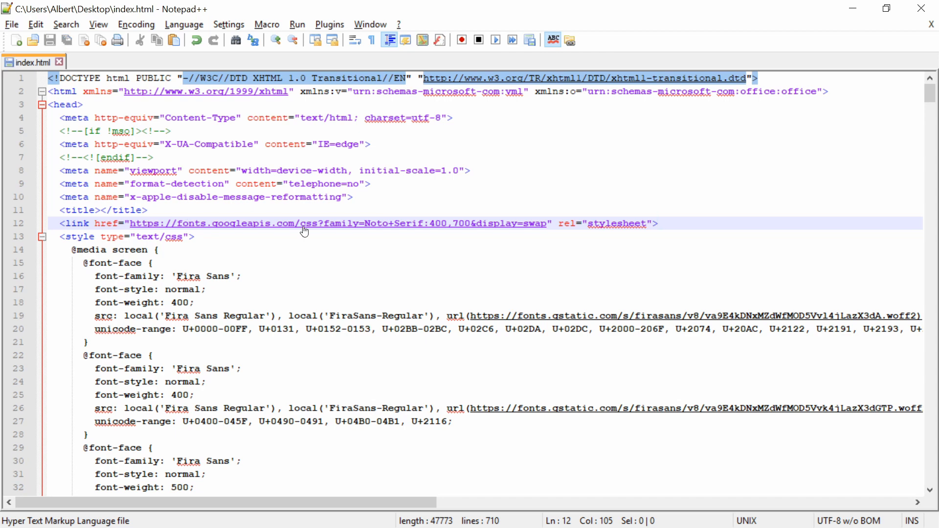
{"action": "mouse_move", "coordinate": [323, 250]}
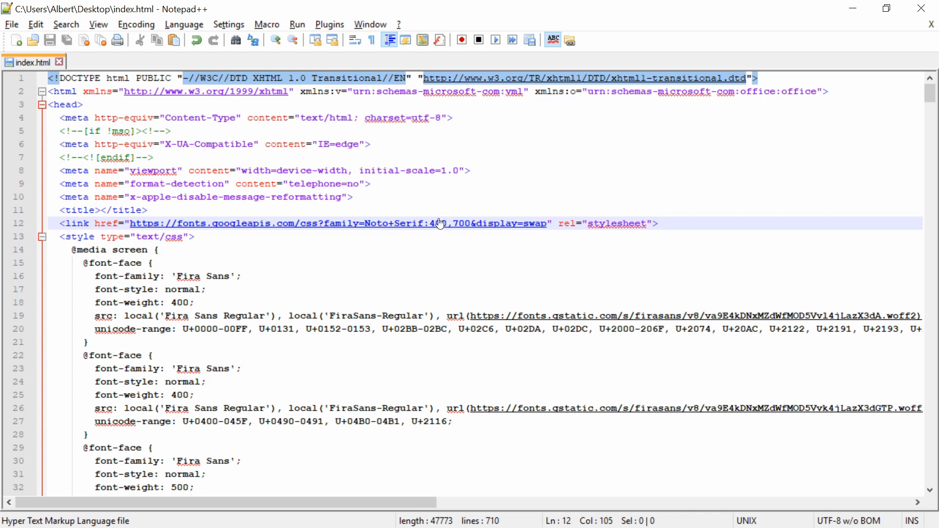
{"action": "mouse_move", "coordinate": [430, 235]}
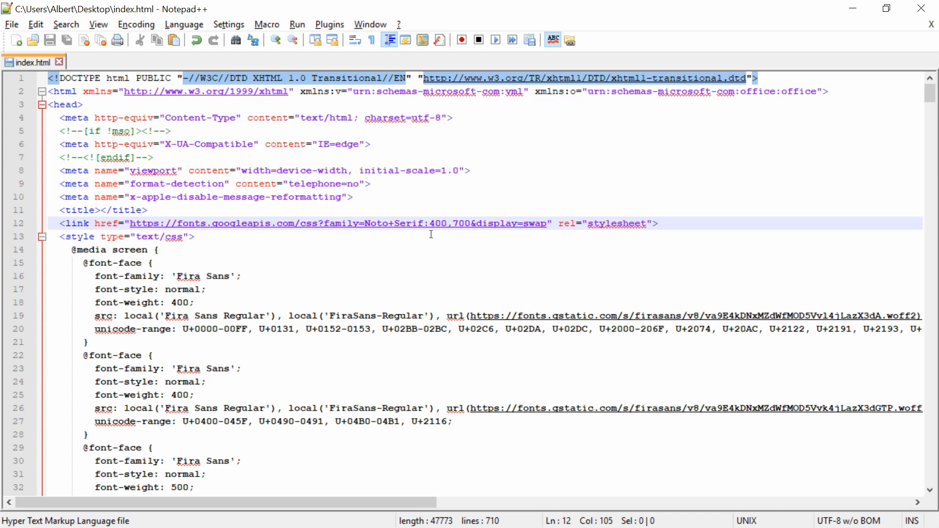
{"action": "mouse_move", "coordinate": [315, 287]}
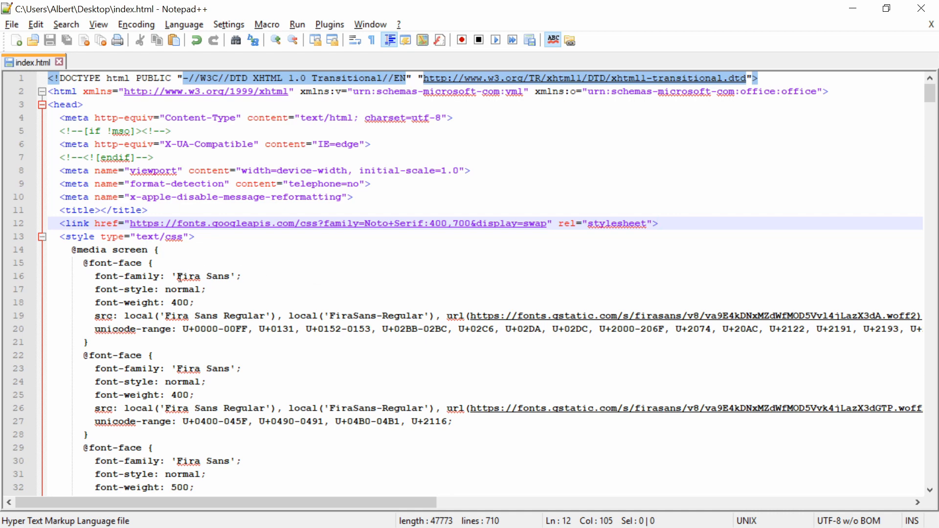
{"action": "mouse_move", "coordinate": [450, 258]}
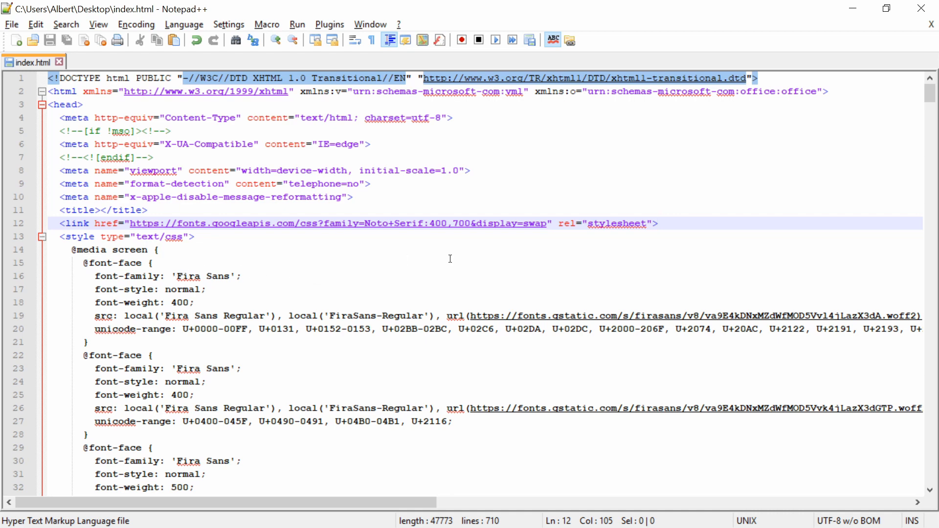
{"action": "mouse_move", "coordinate": [412, 254]}
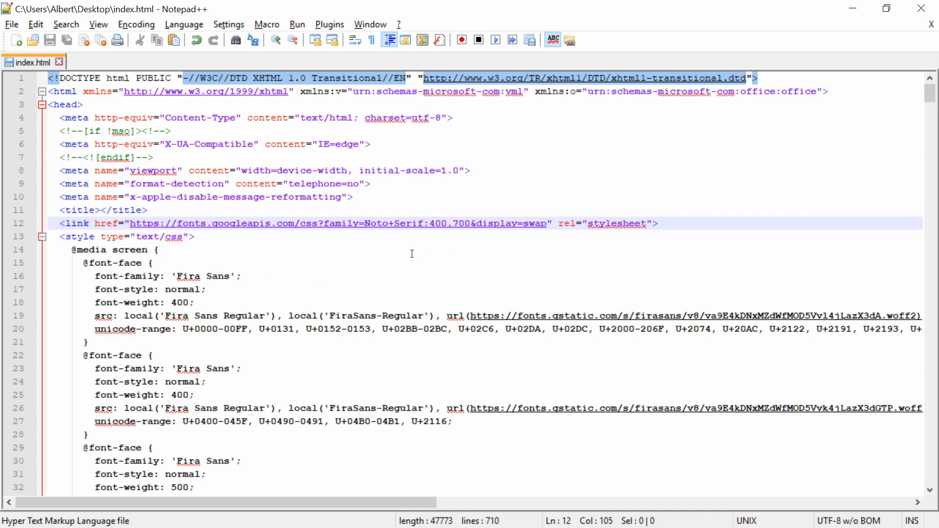
Step: Find 'Fira Sans' in index.html, stepping past the font-face rules into inline styles
{"action": "left_click", "coordinate": [657, 224]}
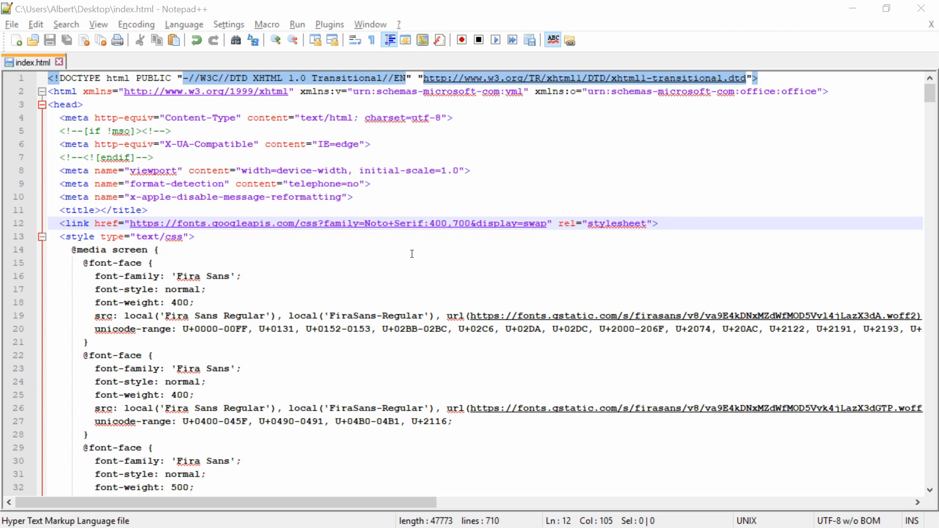
{"action": "key", "text": "ctrl+f"}
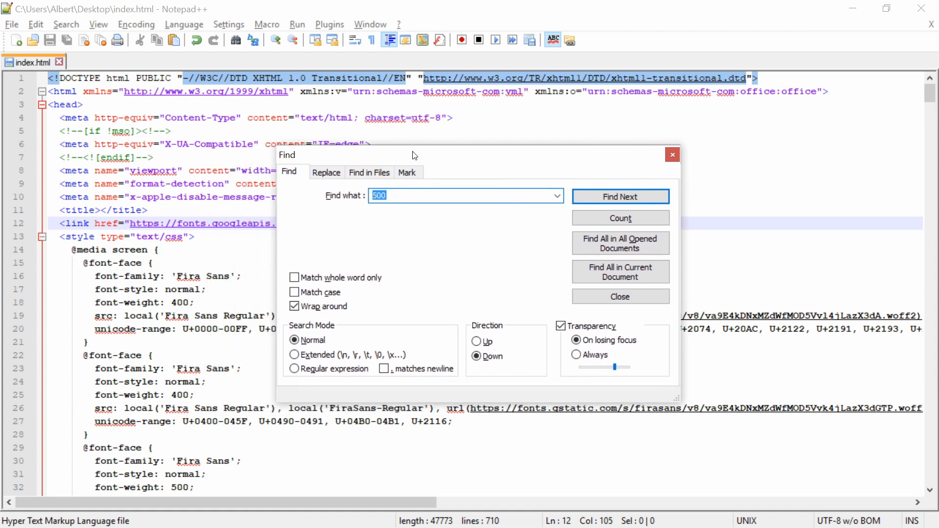
{"action": "mouse_move", "coordinate": [460, 227]}
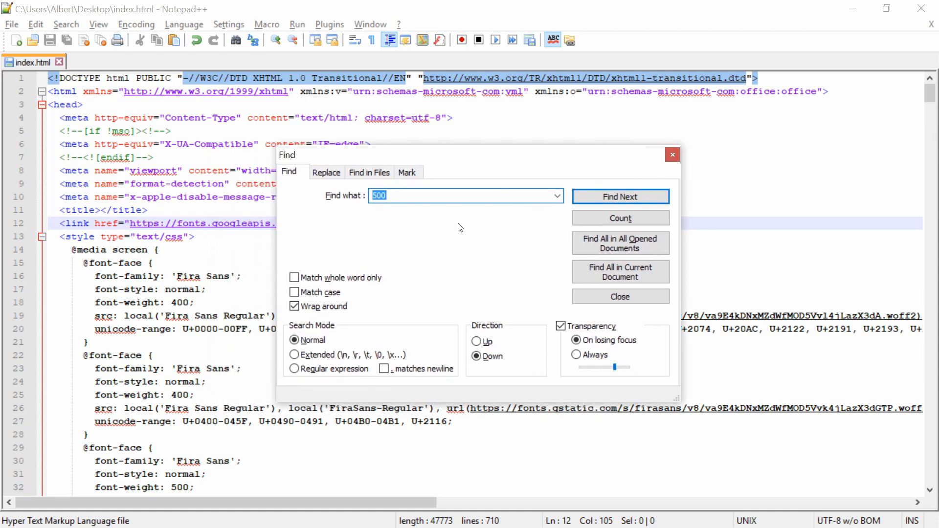
{"action": "type", "text": "Fira Sans"}
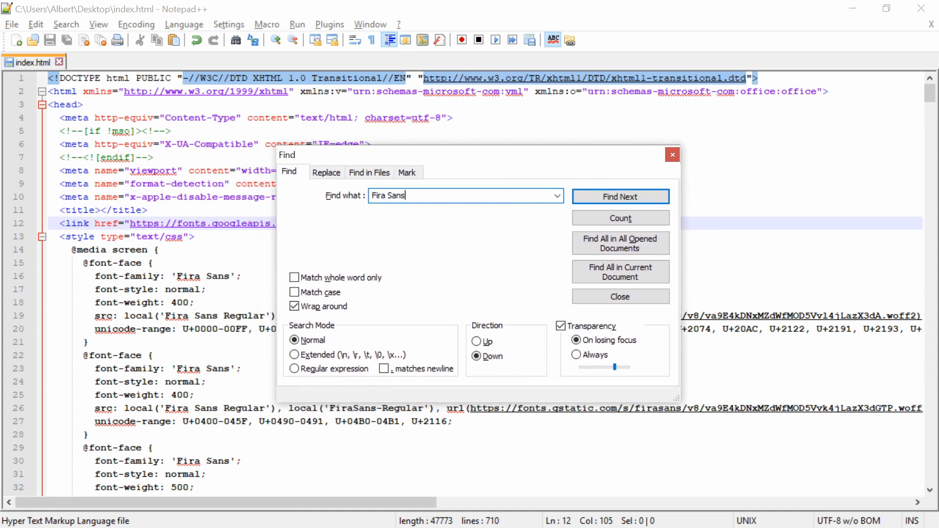
{"action": "left_click", "coordinate": [620, 197]}
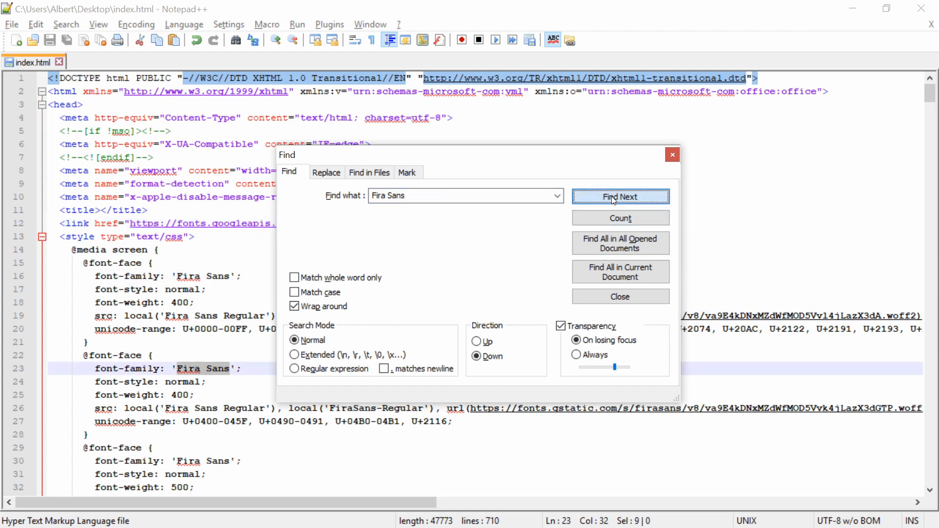
{"action": "left_click", "coordinate": [620, 197]}
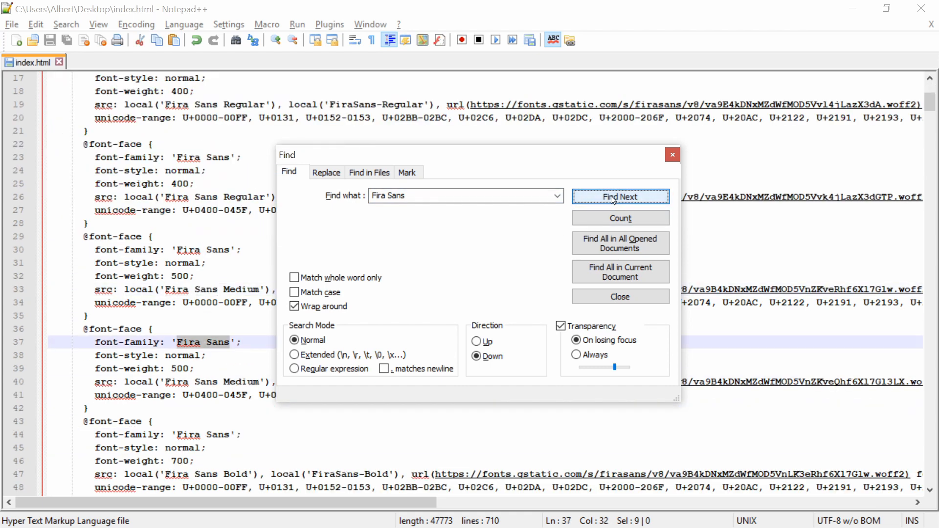
{"action": "left_click", "coordinate": [620, 196]}
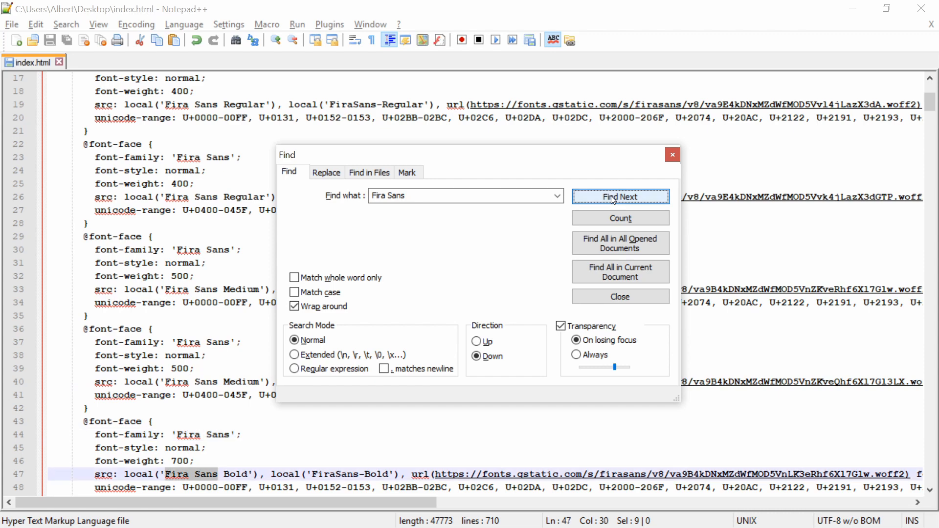
{"action": "left_click", "coordinate": [619, 196]}
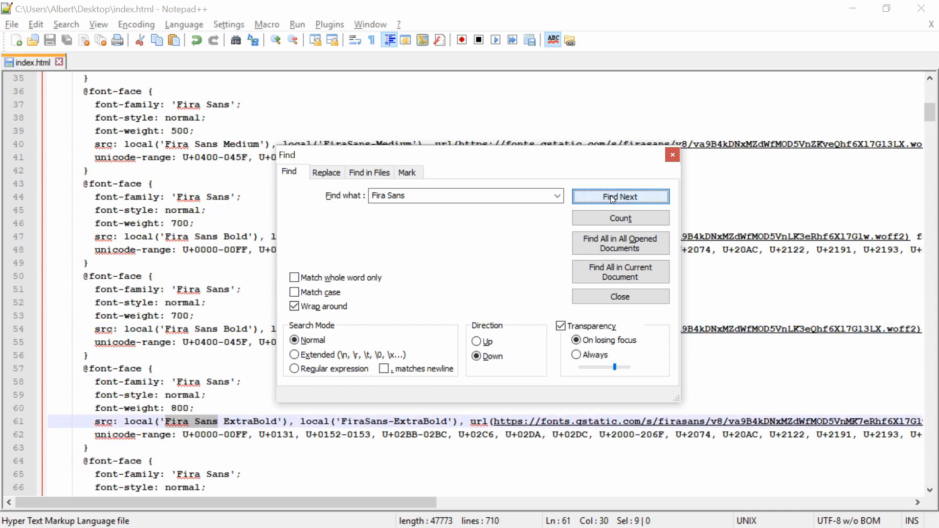
{"action": "left_click", "coordinate": [620, 197]}
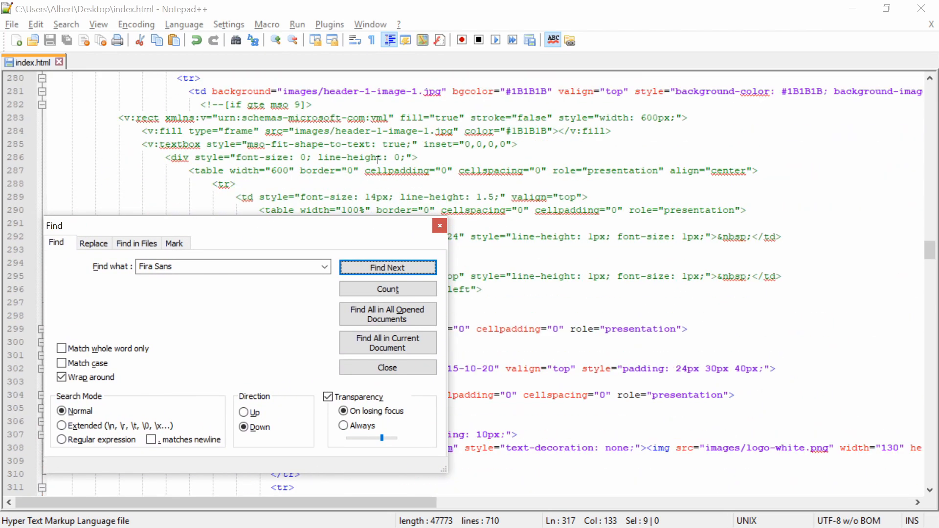
{"action": "left_click", "coordinate": [387, 267]}
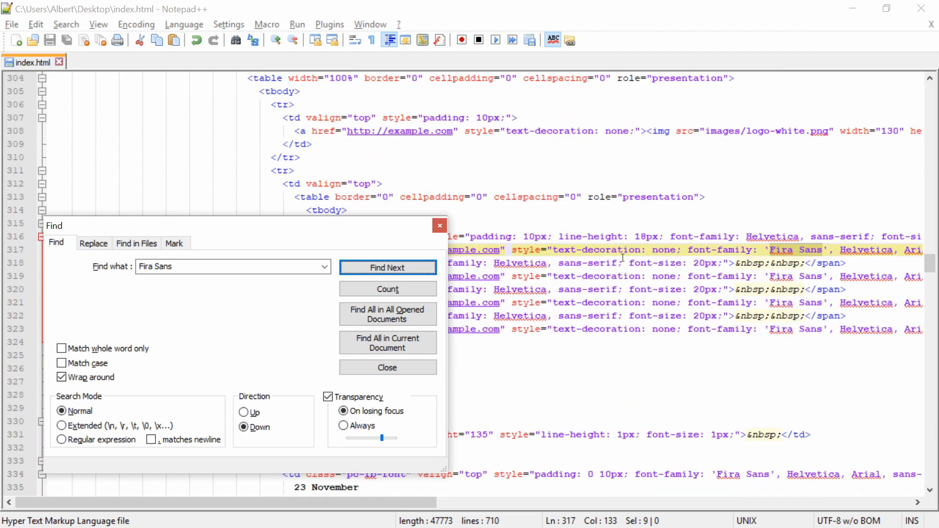
{"action": "left_click", "coordinate": [386, 267]}
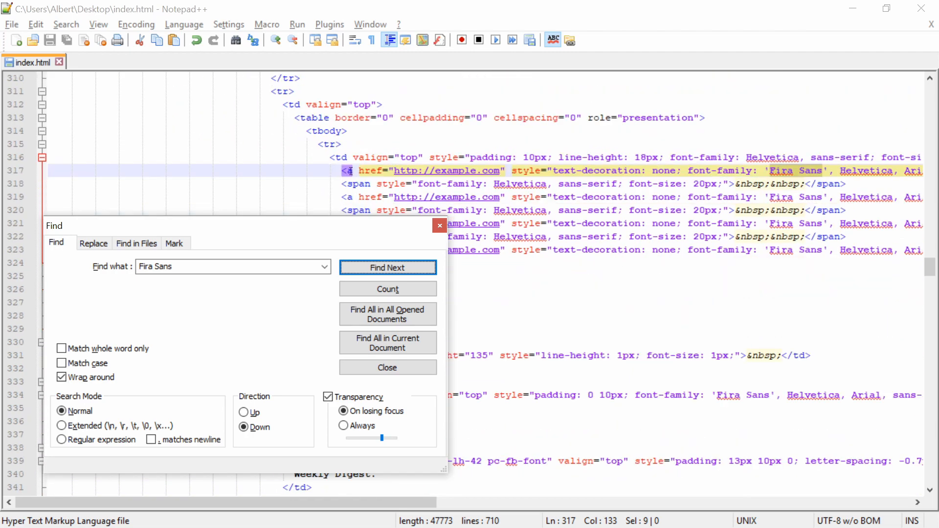
{"action": "mouse_move", "coordinate": [783, 172]}
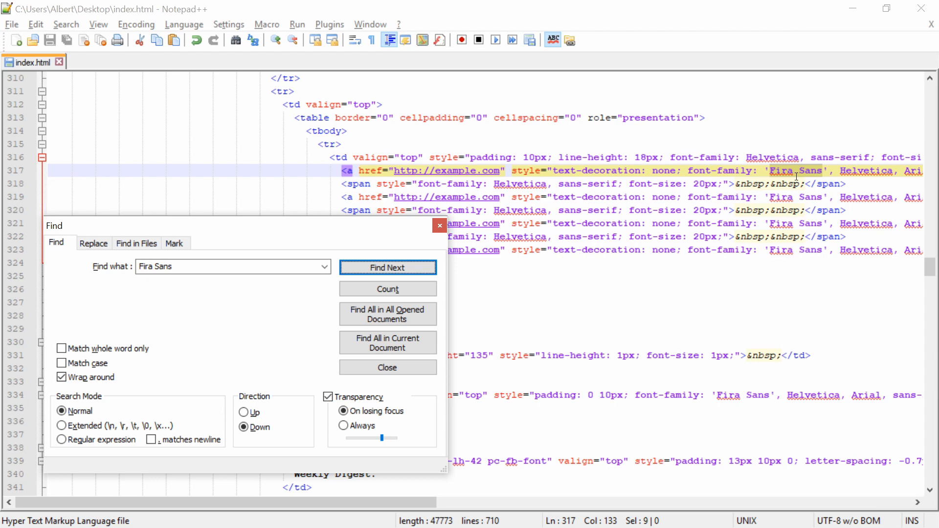
{"action": "mouse_move", "coordinate": [758, 271]}
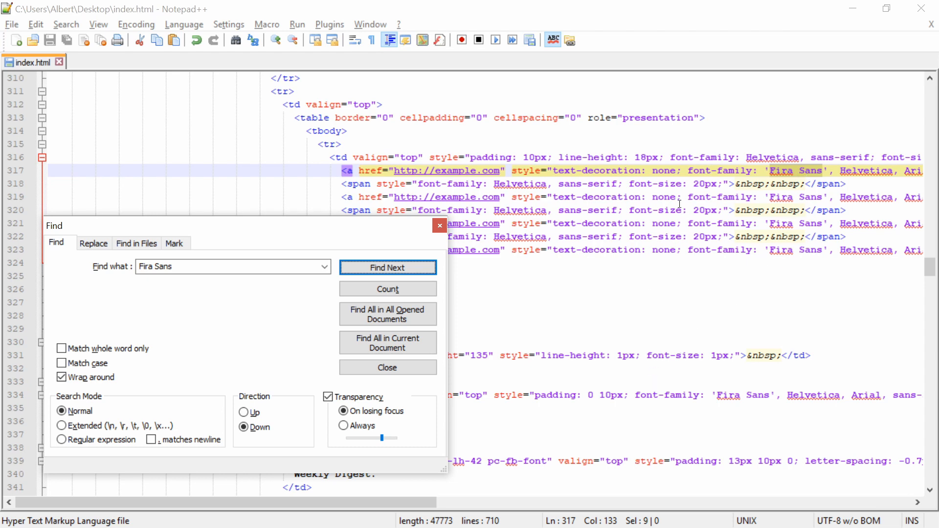
{"action": "mouse_move", "coordinate": [771, 168]}
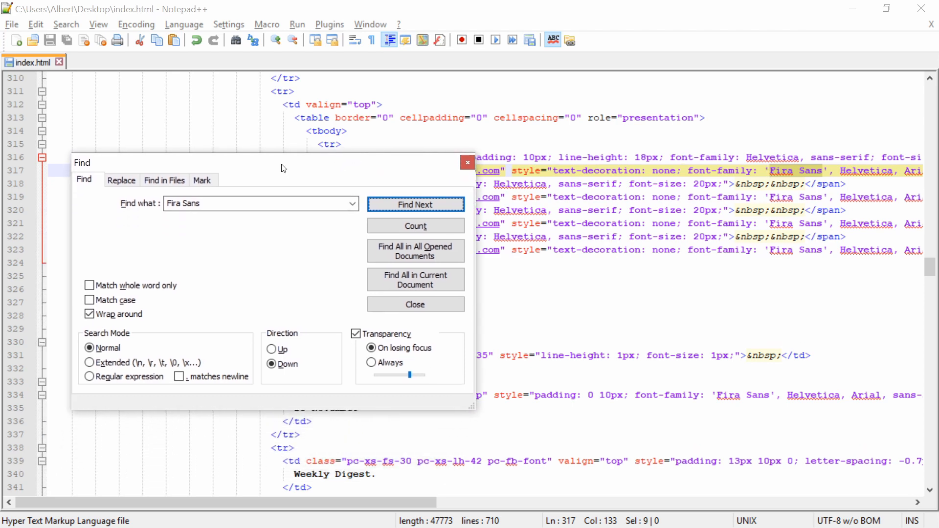
Step: Replace the first inline 'Fira Sans' link style with 'Noto Serif'
{"action": "left_click", "coordinate": [122, 179]}
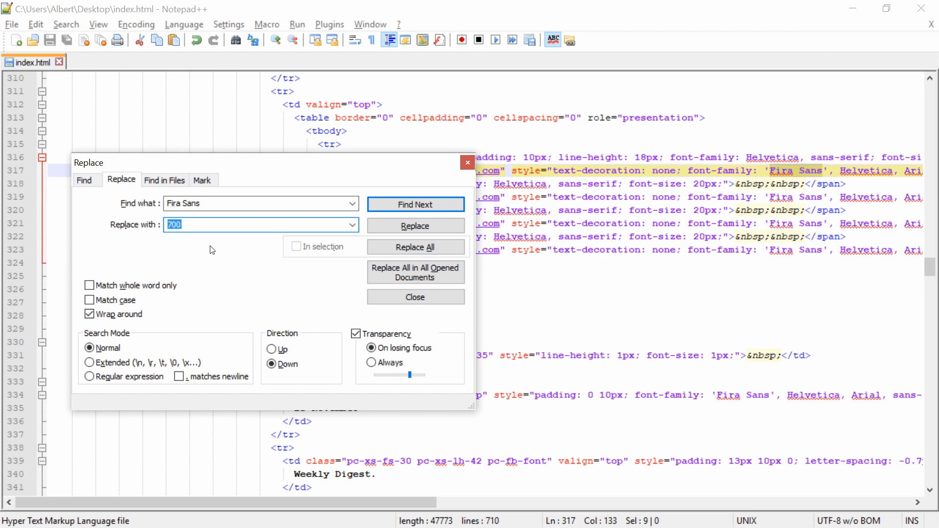
{"action": "type", "text": "Noto Serif"}
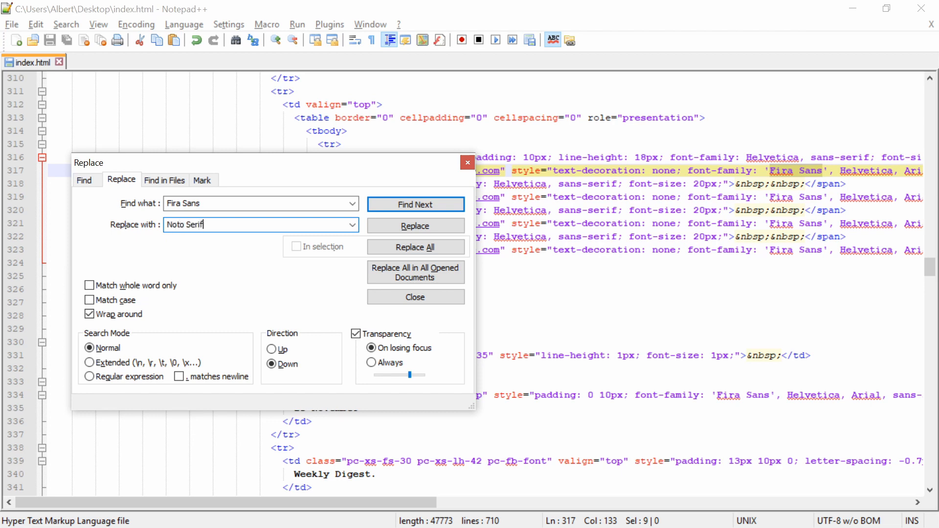
{"action": "mouse_move", "coordinate": [244, 171]}
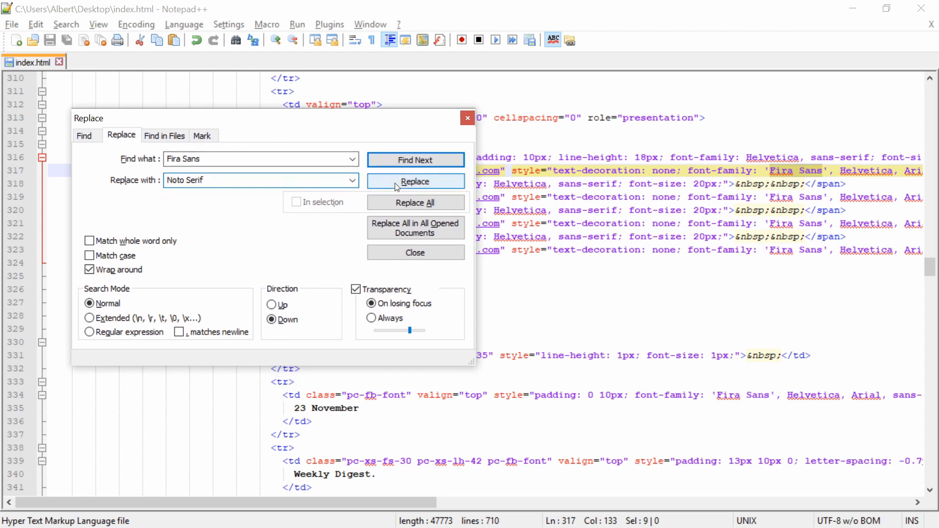
{"action": "left_click", "coordinate": [415, 182]}
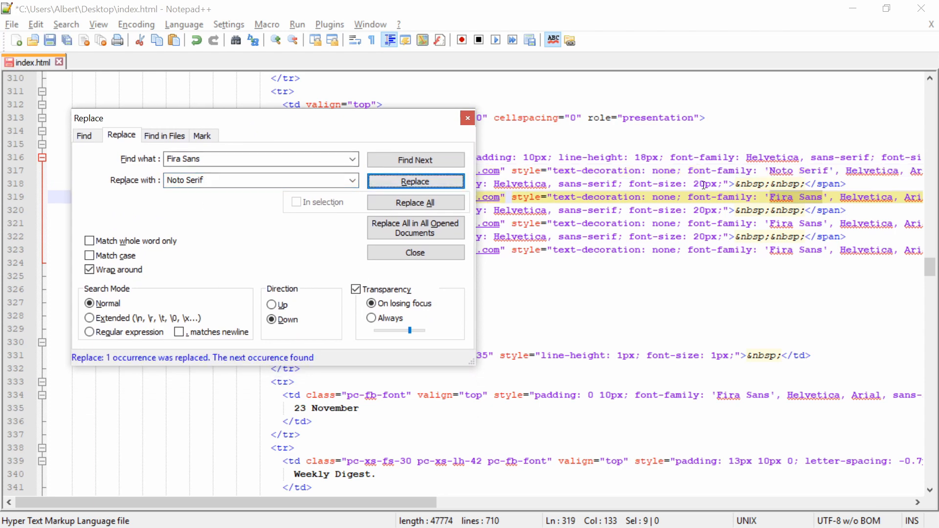
{"action": "mouse_move", "coordinate": [765, 186]}
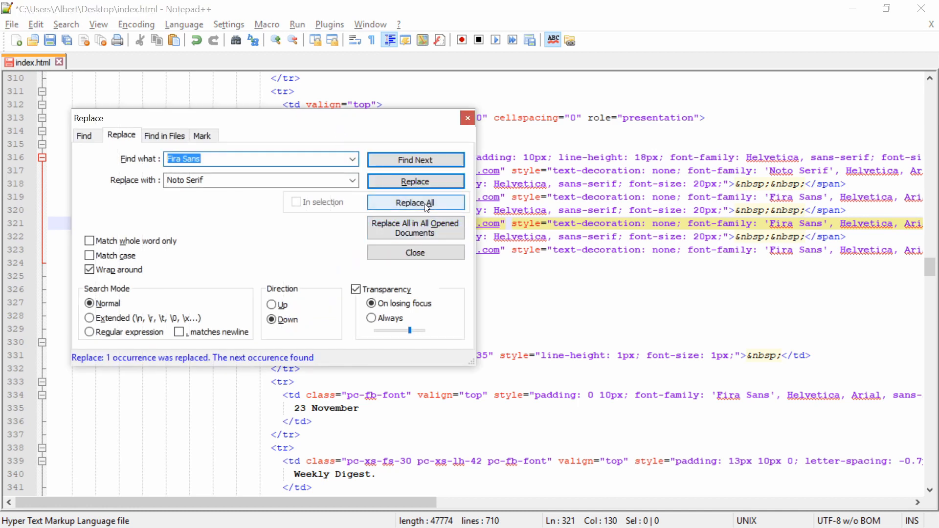
{"action": "mouse_move", "coordinate": [269, 264]}
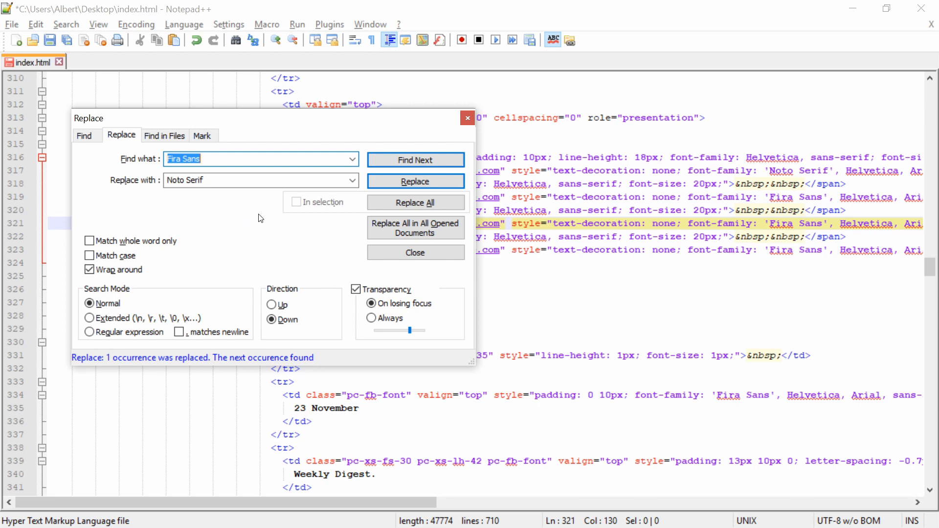
{"action": "mouse_move", "coordinate": [658, 200]}
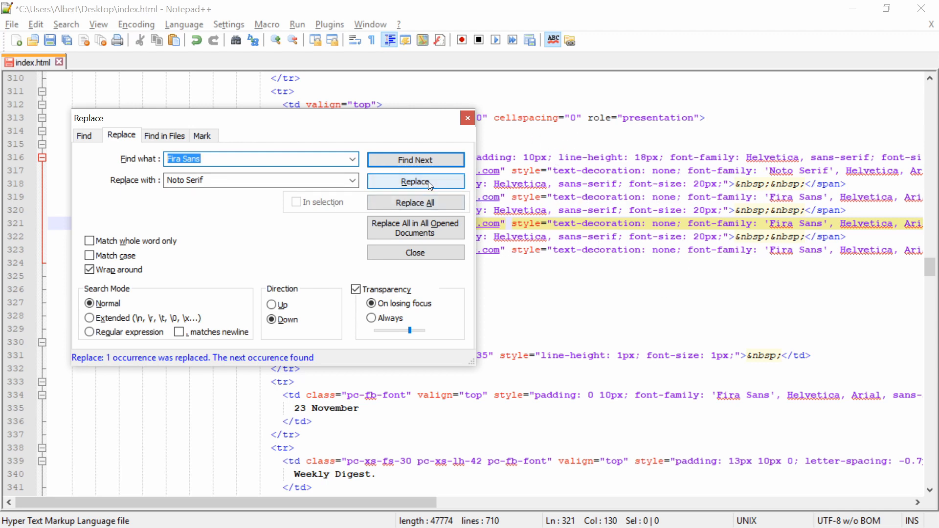
Step: Replace each remaining 'Fira Sans' through the footer with 'Noto Serif', one at a time
{"action": "left_click", "coordinate": [416, 182]}
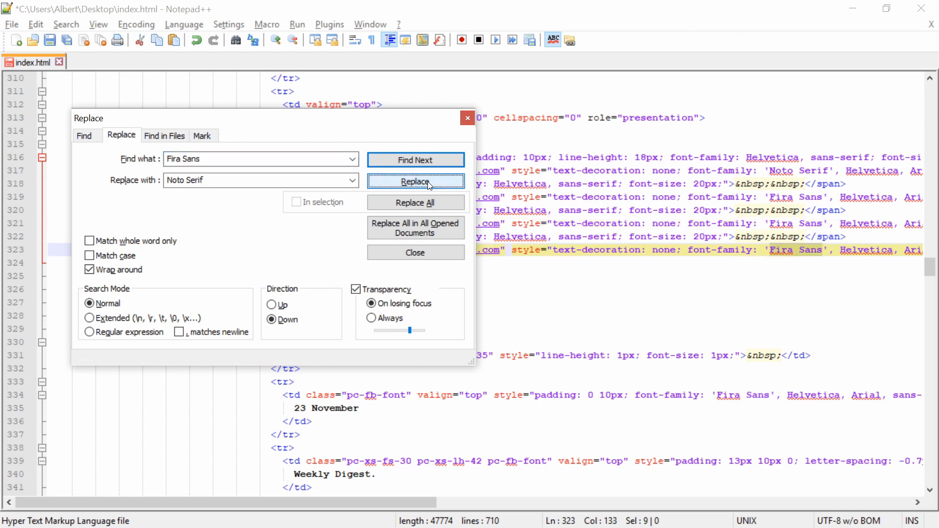
{"action": "left_click", "coordinate": [416, 181]}
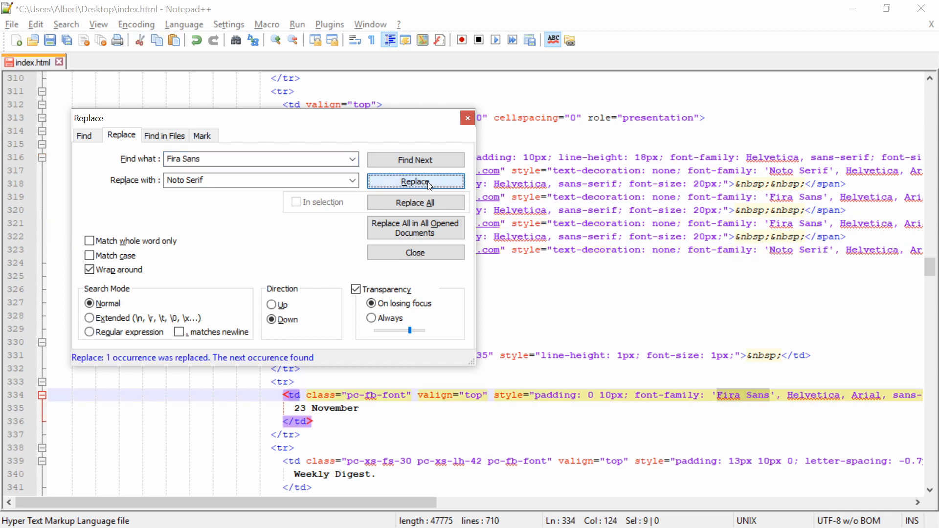
{"action": "left_click", "coordinate": [416, 182]}
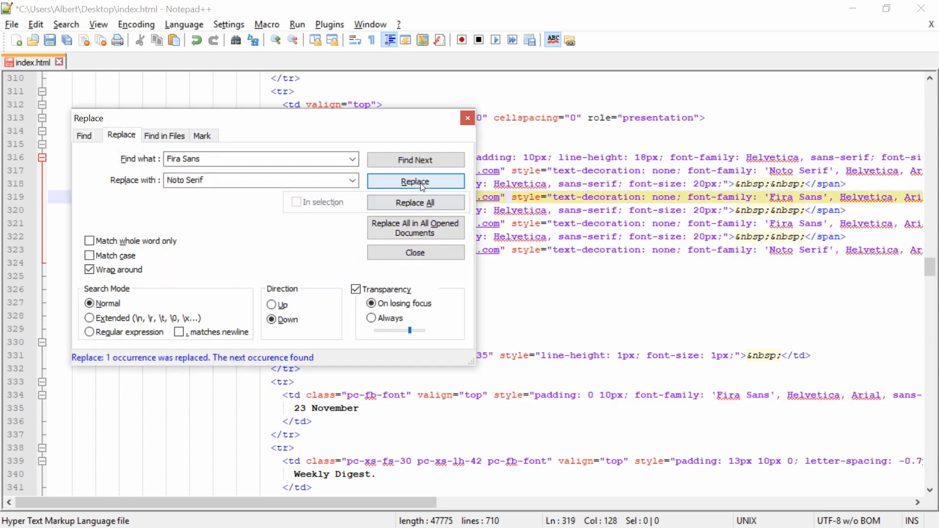
{"action": "left_click", "coordinate": [415, 181]}
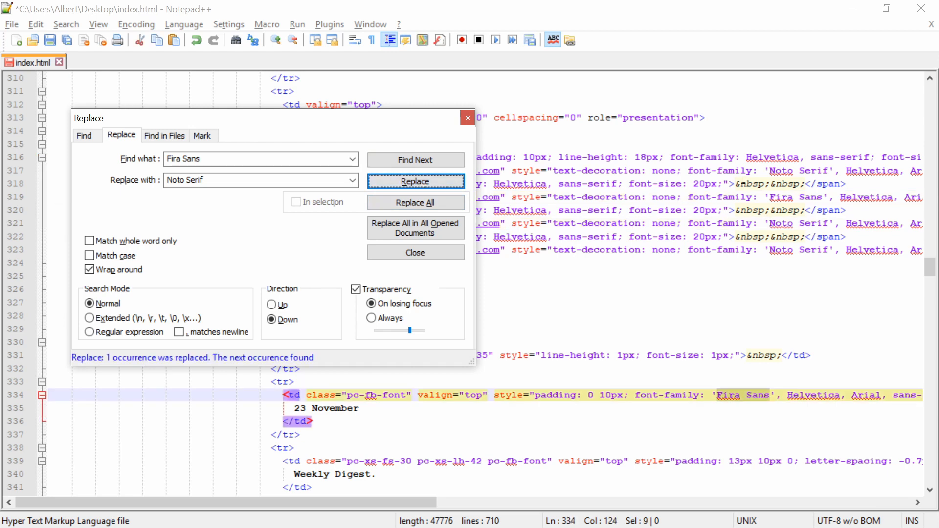
{"action": "left_click", "coordinate": [415, 181]}
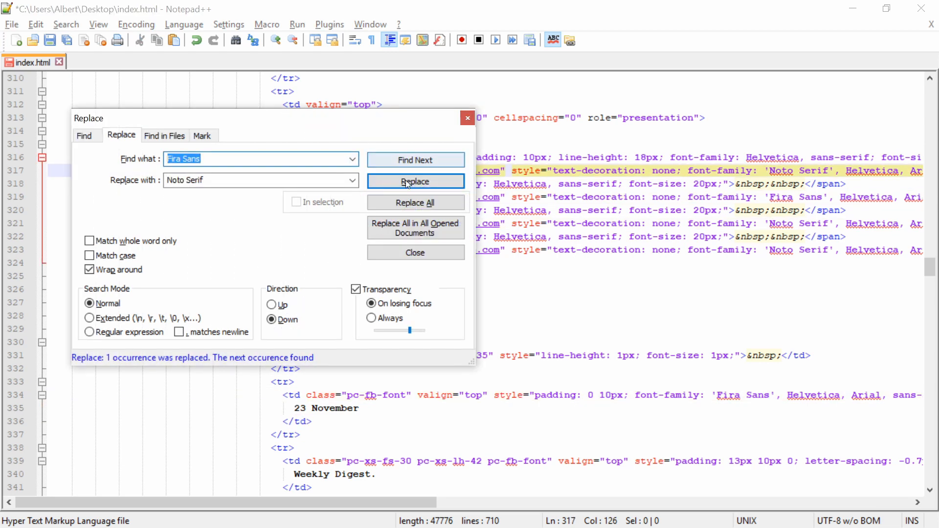
{"action": "left_click", "coordinate": [414, 181]}
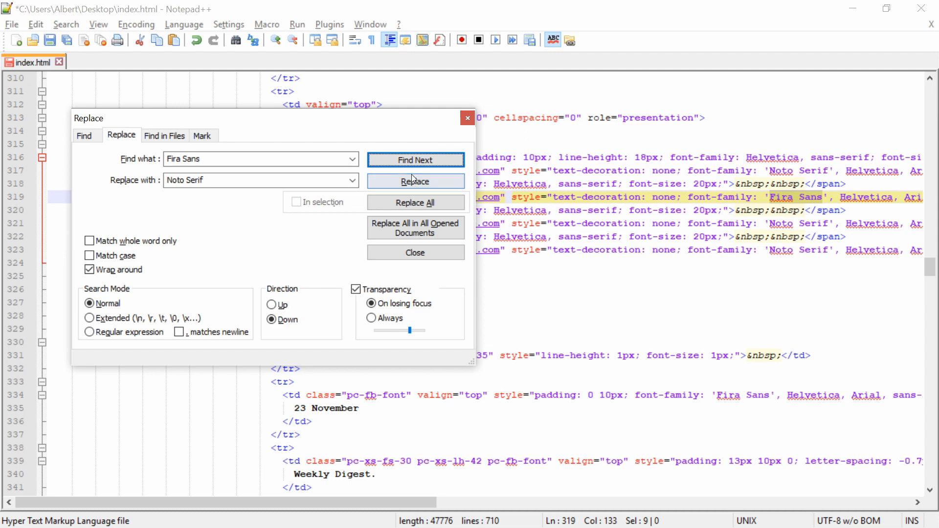
{"action": "left_click", "coordinate": [415, 181]}
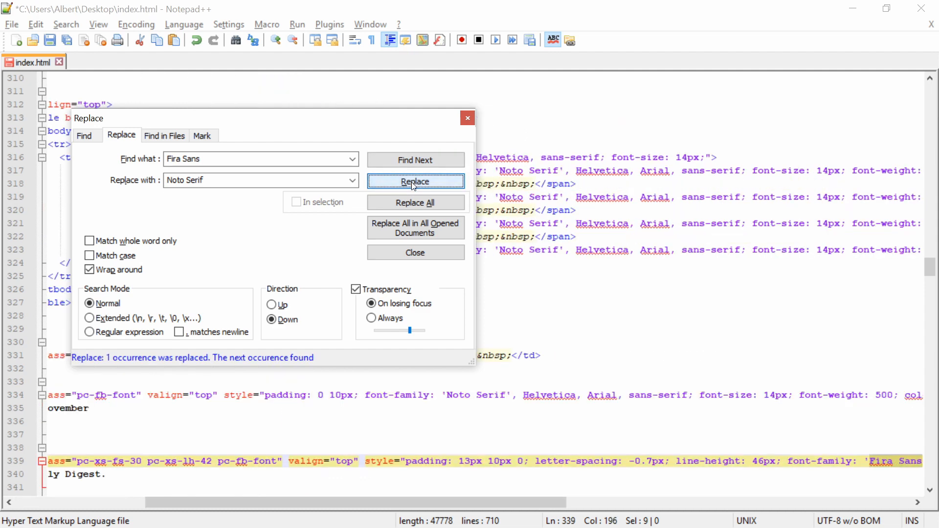
{"action": "left_click", "coordinate": [415, 181]}
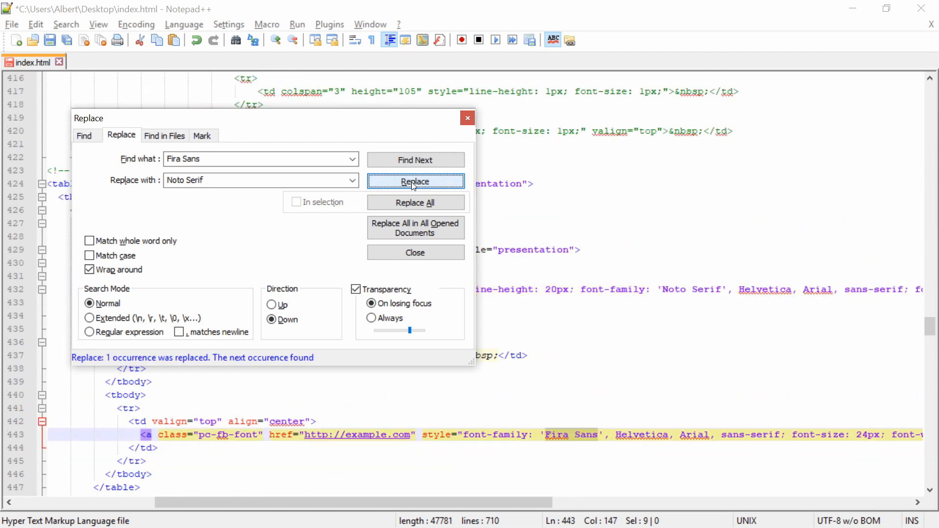
{"action": "left_click", "coordinate": [415, 183]}
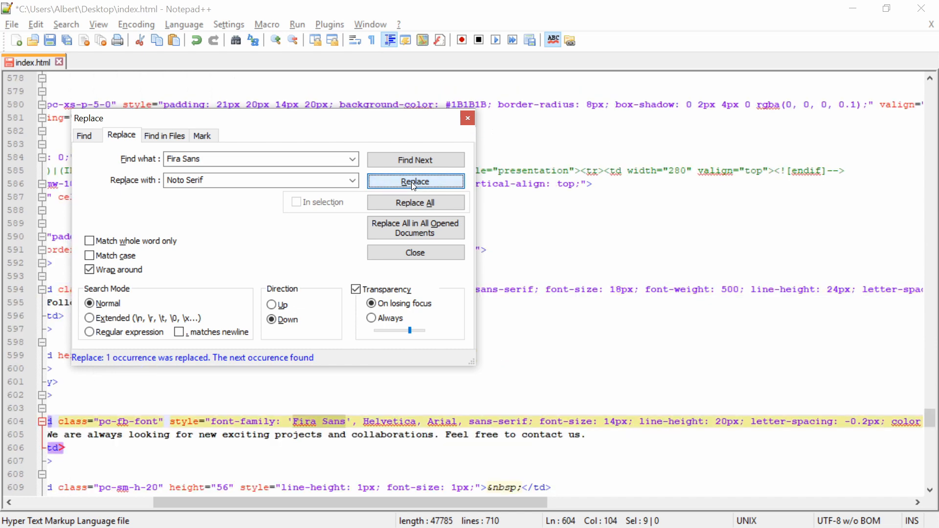
{"action": "left_click", "coordinate": [415, 181]}
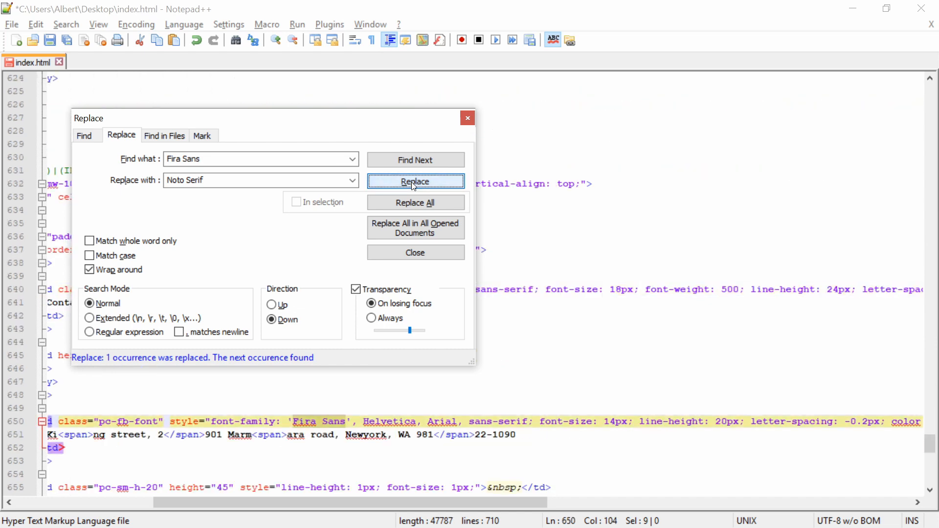
{"action": "left_click", "coordinate": [416, 182]}
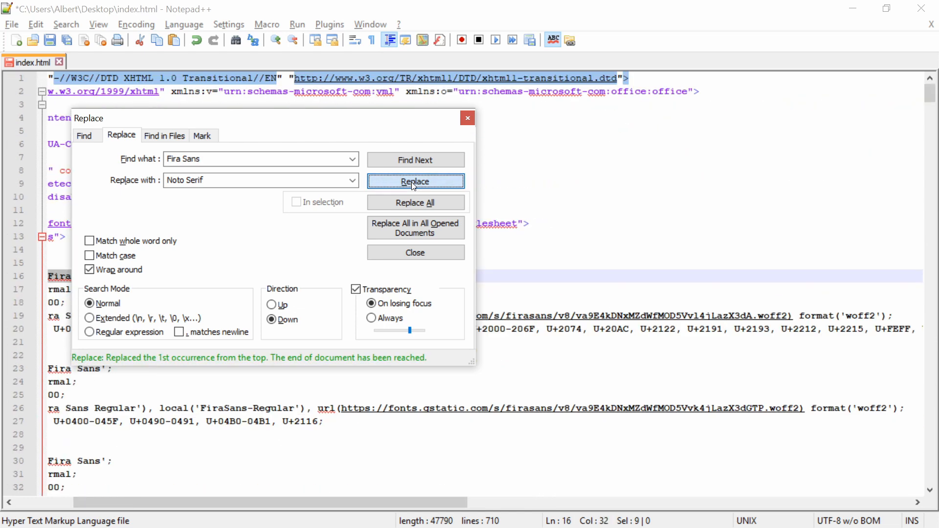
{"action": "mouse_move", "coordinate": [336, 112]}
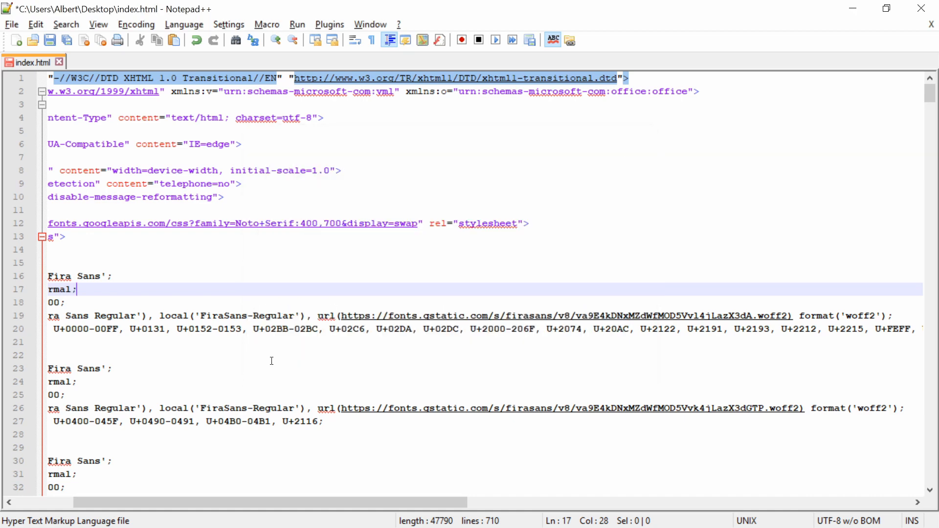
Step: Reload the Brave email preview and select the Weekly Digest headline to check its serif font
{"action": "scroll", "scroll_direction": "left", "scroll_amount": 3}
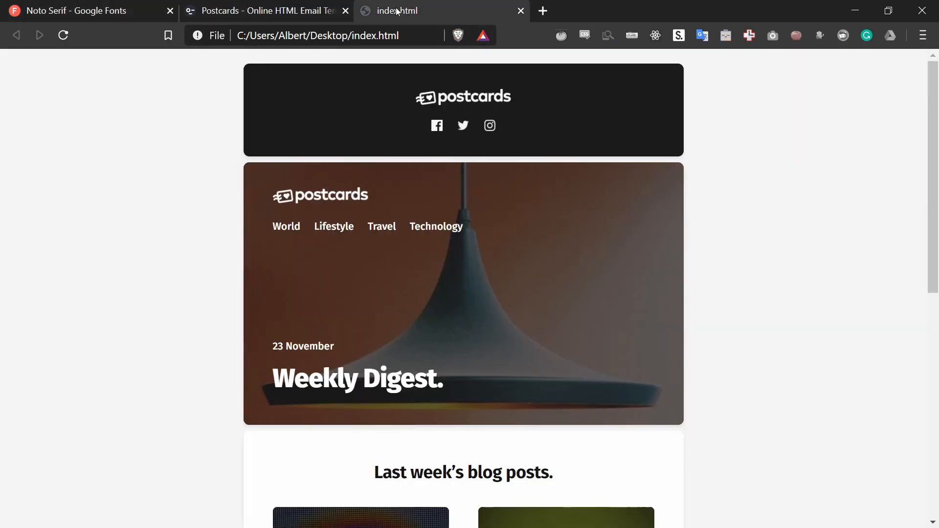
{"action": "mouse_move", "coordinate": [271, 201]}
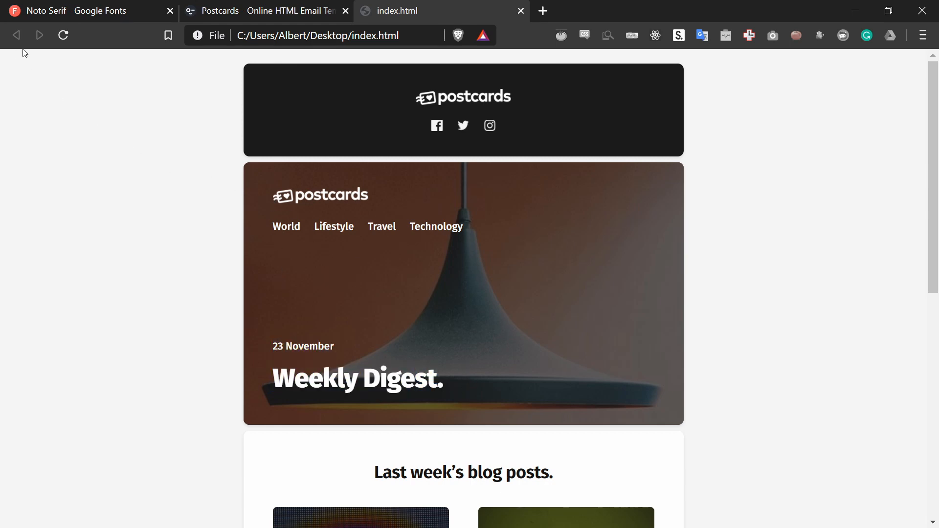
{"action": "left_click", "coordinate": [62, 35]}
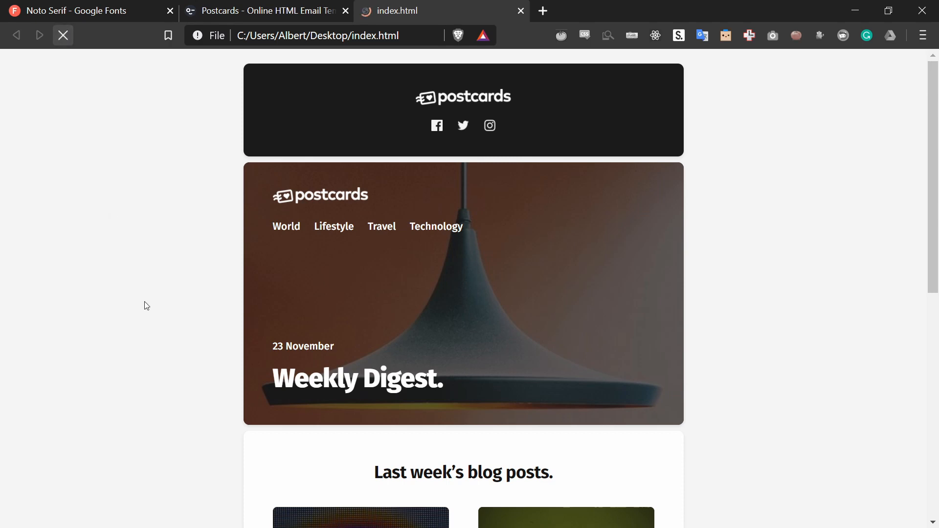
{"action": "double_click", "coordinate": [408, 378]}
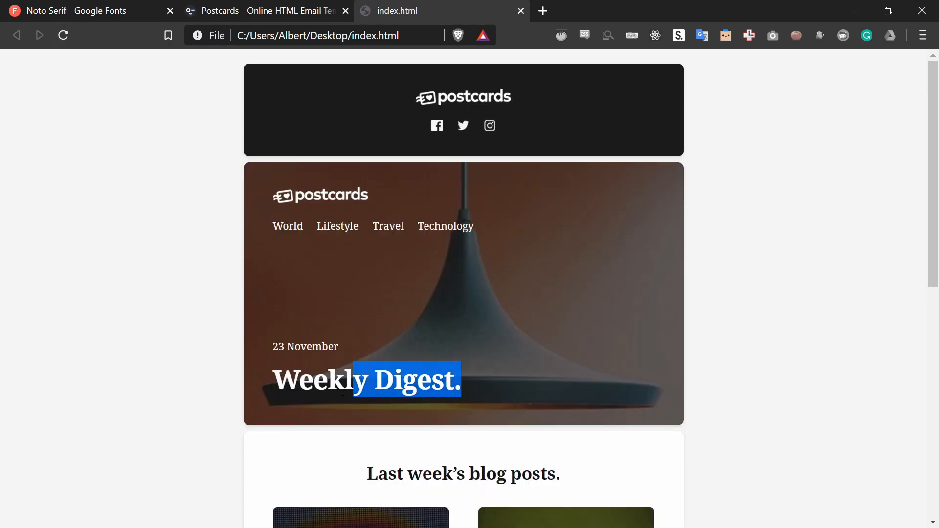
{"action": "left_click", "coordinate": [293, 409]}
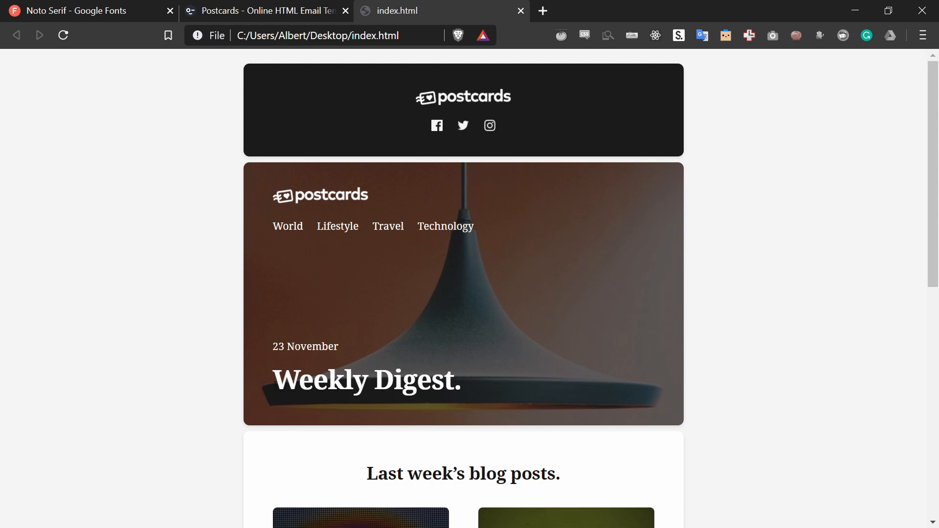
{"action": "mouse_move", "coordinate": [270, 388]}
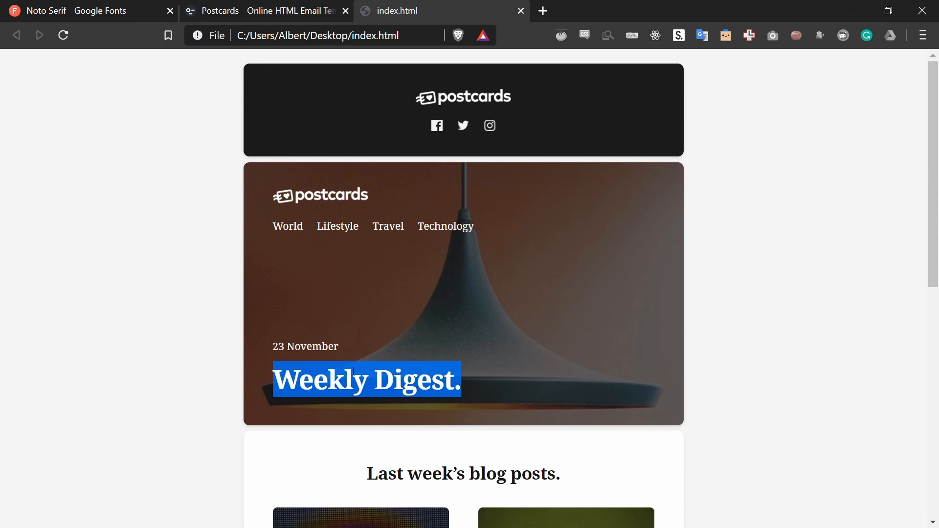
{"action": "left_click", "coordinate": [311, 288]}
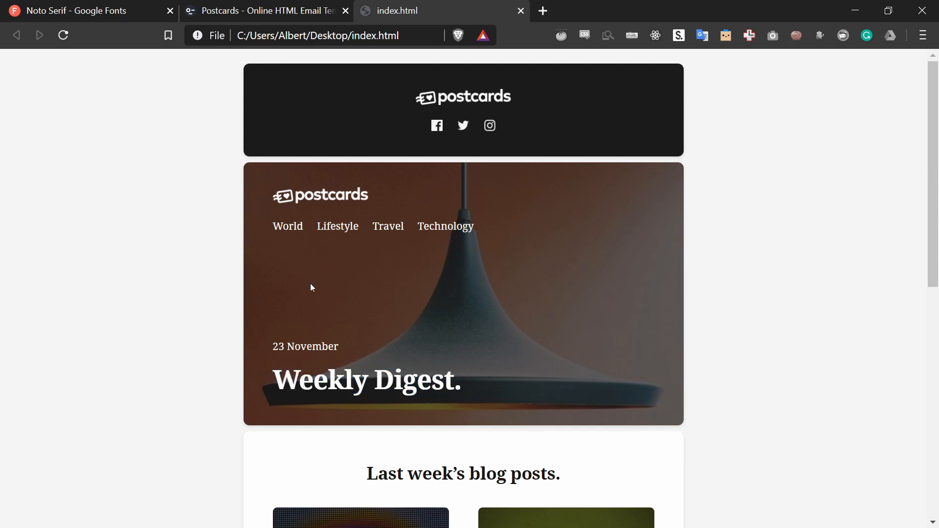
{"action": "mouse_move", "coordinate": [288, 234]}
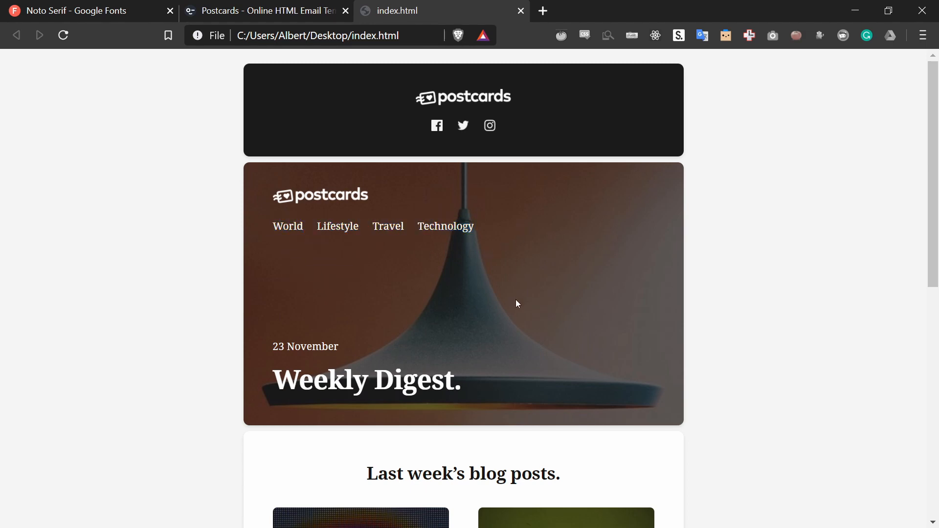
{"action": "mouse_move", "coordinate": [468, 304]}
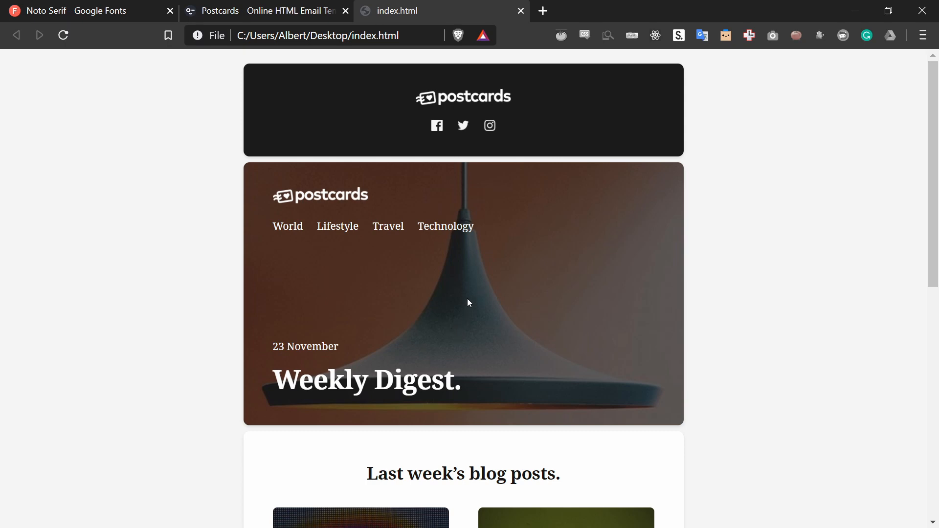
{"action": "mouse_move", "coordinate": [462, 273]}
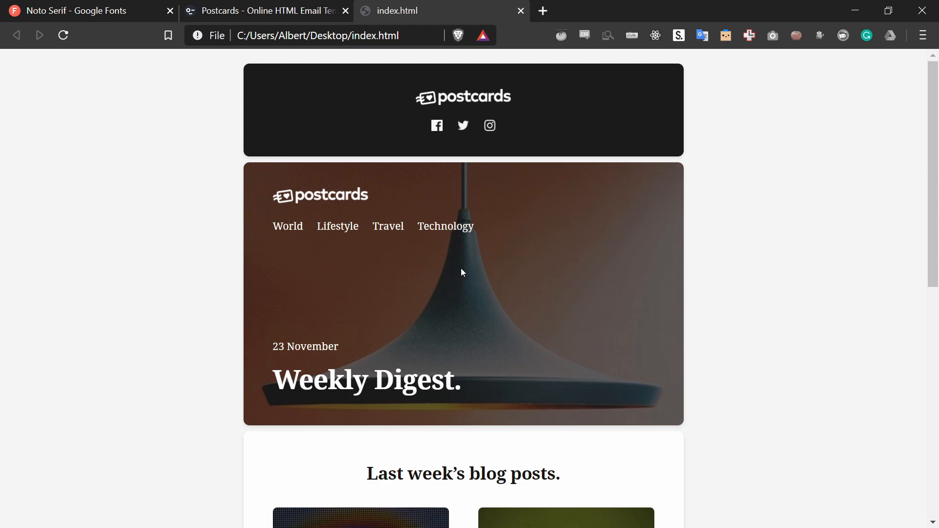
Step: Check that the Noto Serif selection on Google Fonts includes weights 400 and 700
{"action": "left_click", "coordinate": [84, 11]}
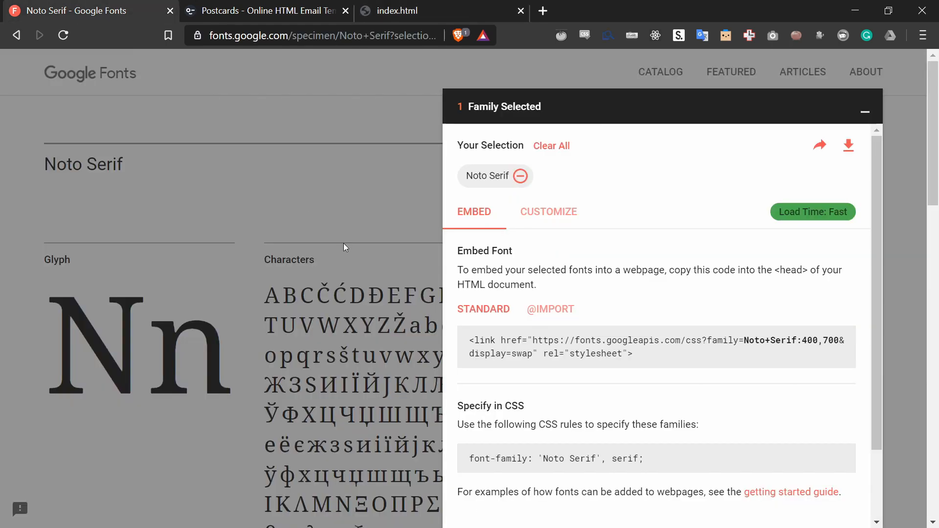
{"action": "left_click", "coordinate": [547, 211]}
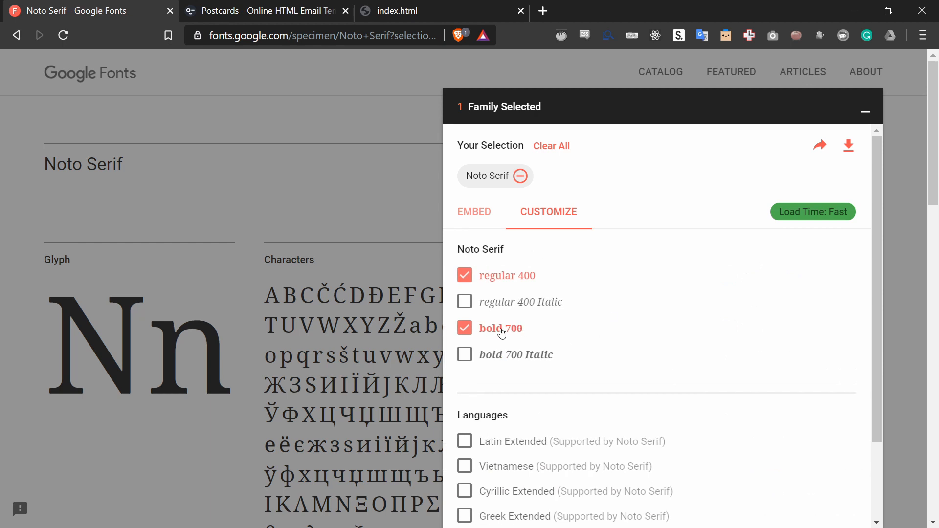
{"action": "mouse_move", "coordinate": [435, 5]}
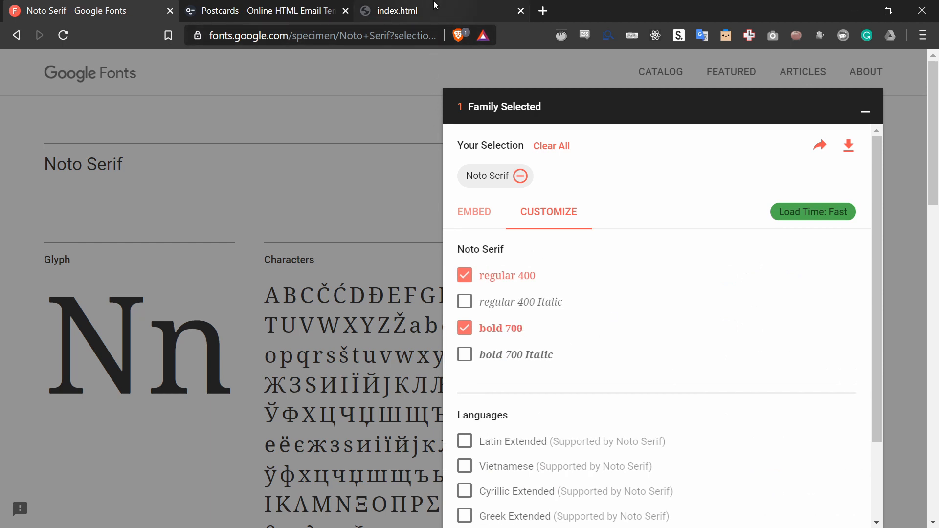
{"action": "left_click", "coordinate": [395, 11]}
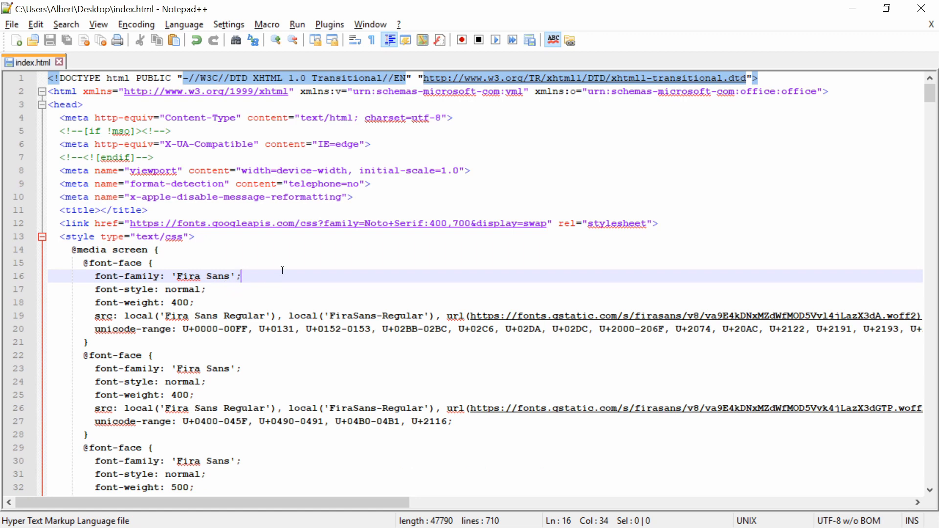
Step: Replace all 13 occurrences of font weight 500 with 700 in index.html
{"action": "key", "text": "ctrl+h"}
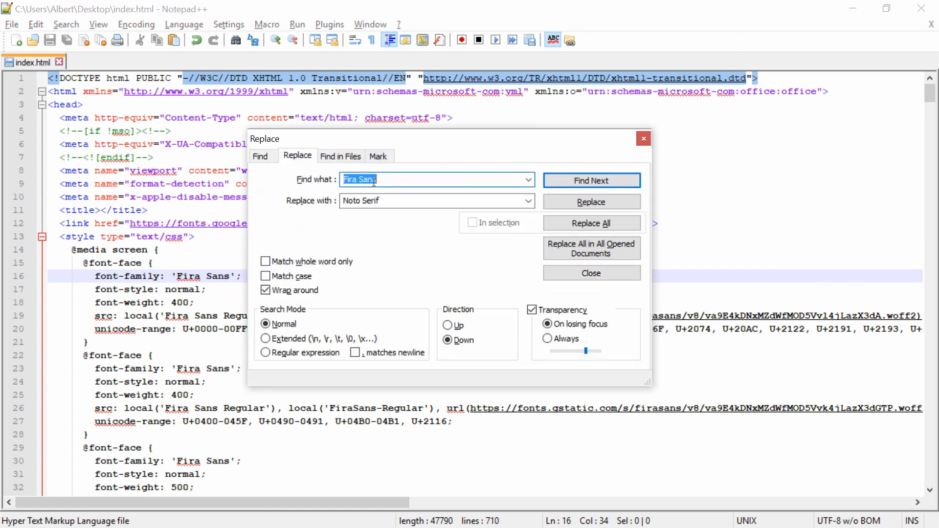
{"action": "type", "text": "500"}
{"action": "left_click", "coordinate": [437, 200]}
{"action": "type", "text": "700"}
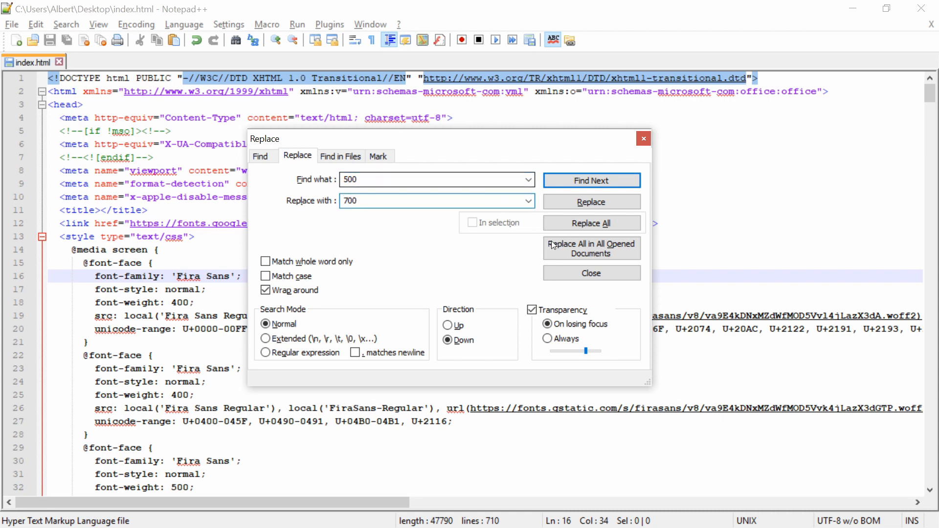
{"action": "left_click", "coordinate": [591, 222]}
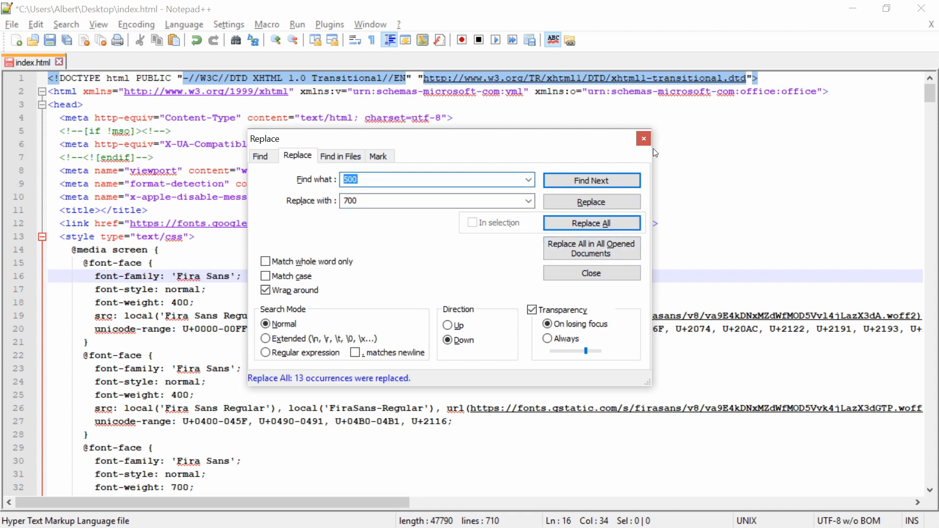
{"action": "left_click", "coordinate": [590, 273]}
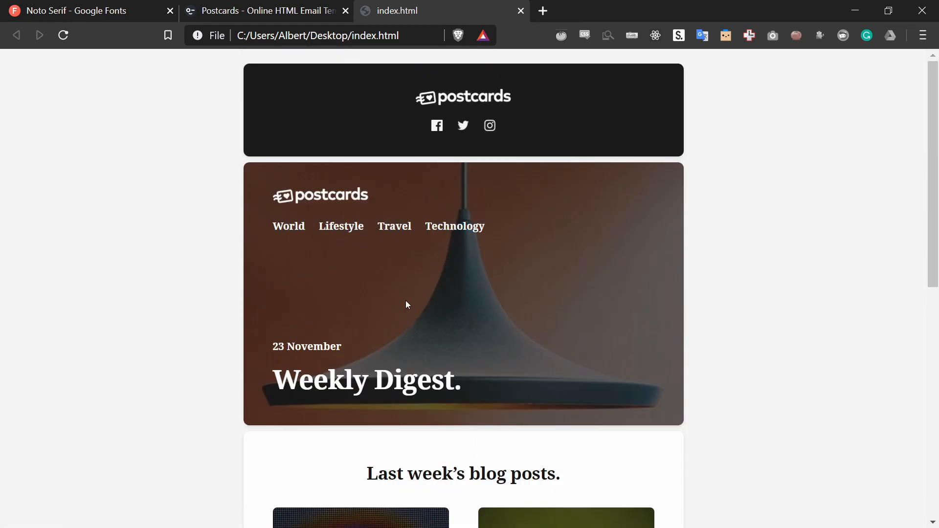
Step: Scroll the Brave email preview to inspect the bold Noto Serif menu, headline and headings
{"action": "scroll", "scroll_direction": "down", "scroll_amount": 3}
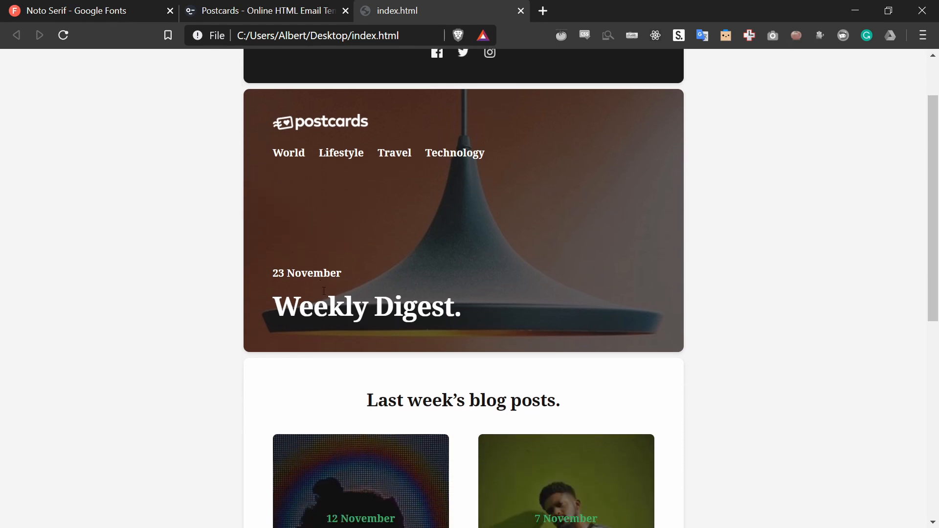
{"action": "scroll", "scroll_direction": "up", "scroll_amount": 3}
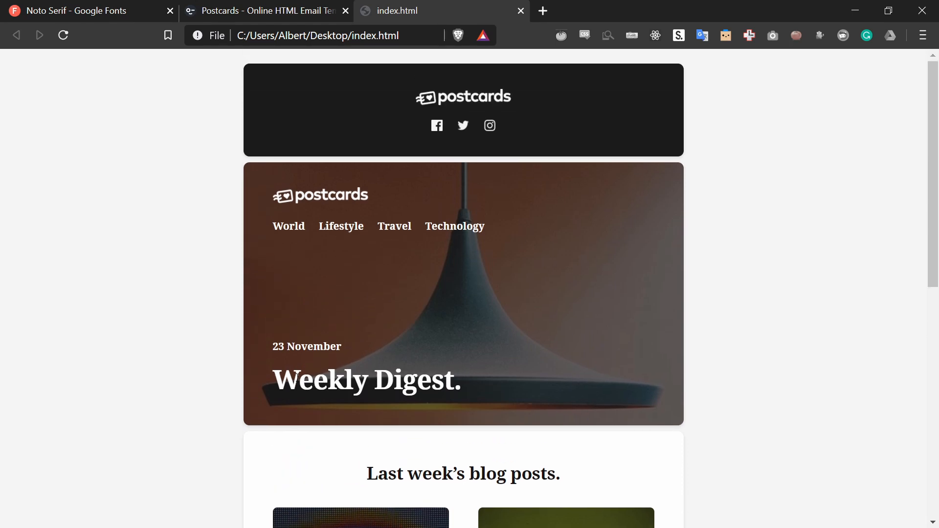
{"action": "scroll", "scroll_direction": "down", "scroll_amount": 3}
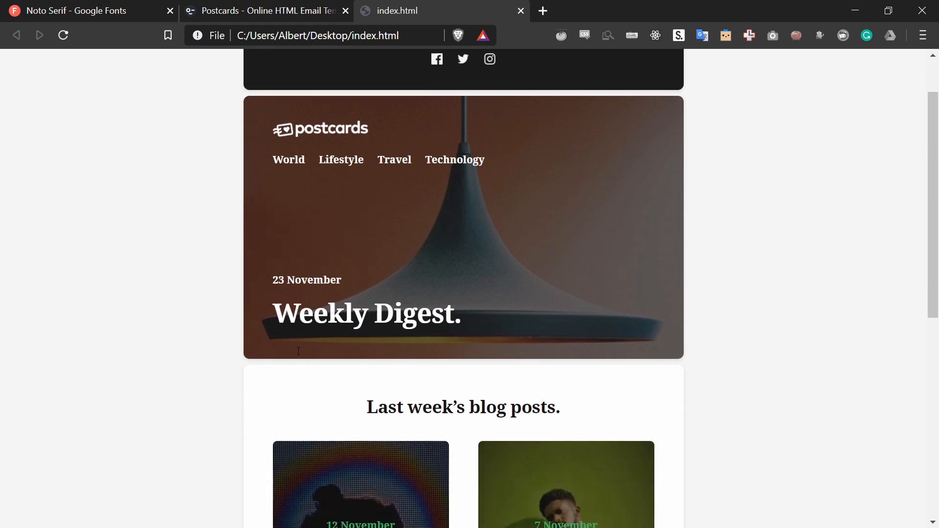
{"action": "scroll", "scroll_direction": "up", "scroll_amount": 3}
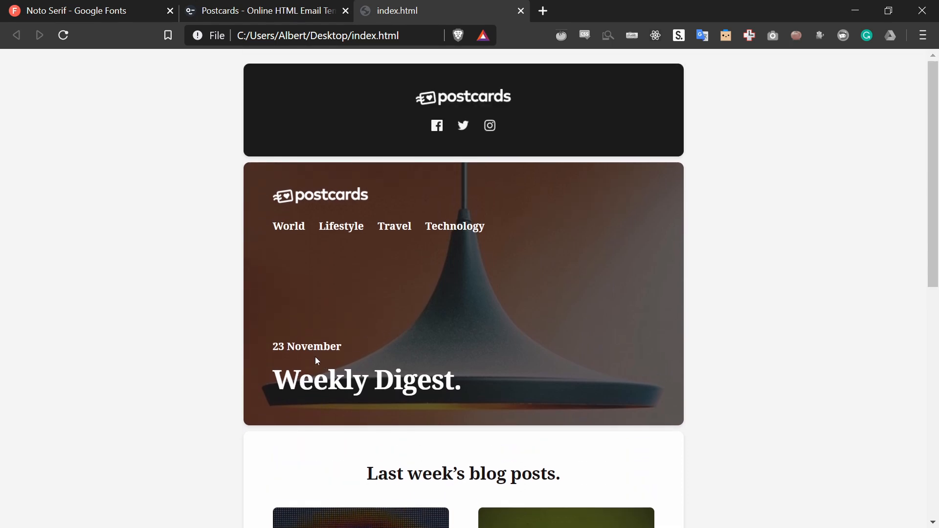